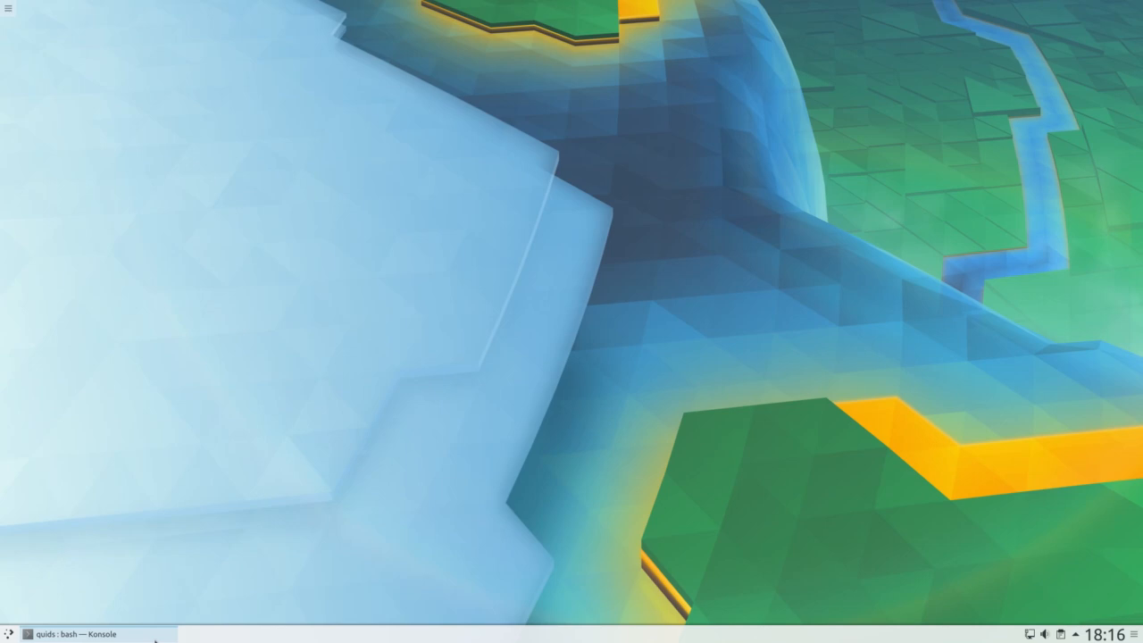
# Restore the minimized Konsole window and view then leave the netstat manual page.
pyautogui.click(80, 632)
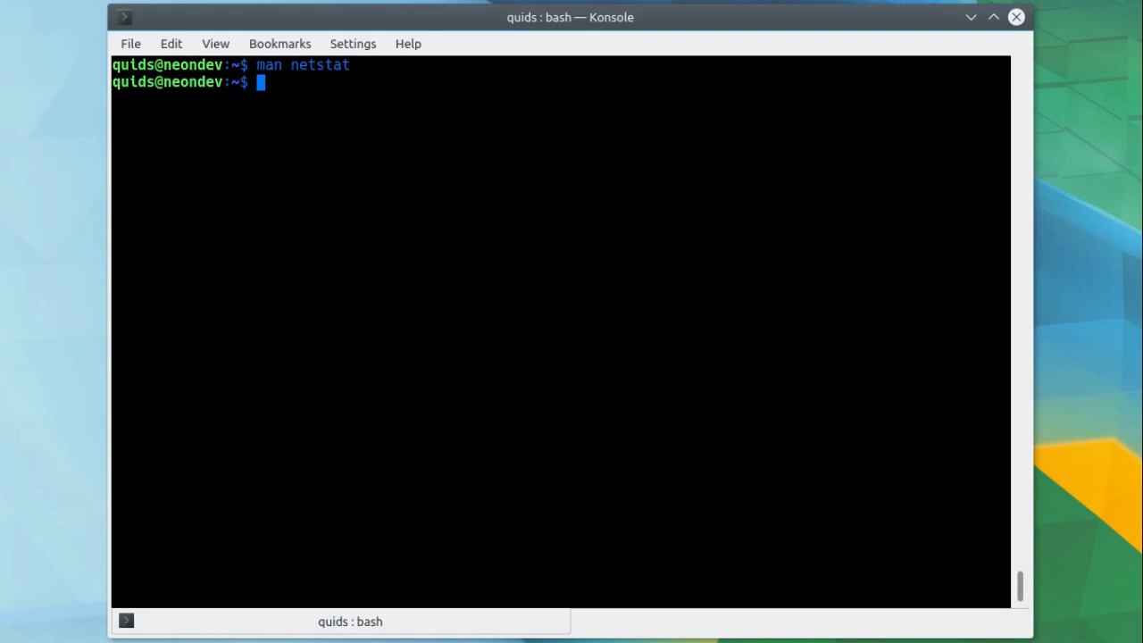
pyautogui.write('netstat')
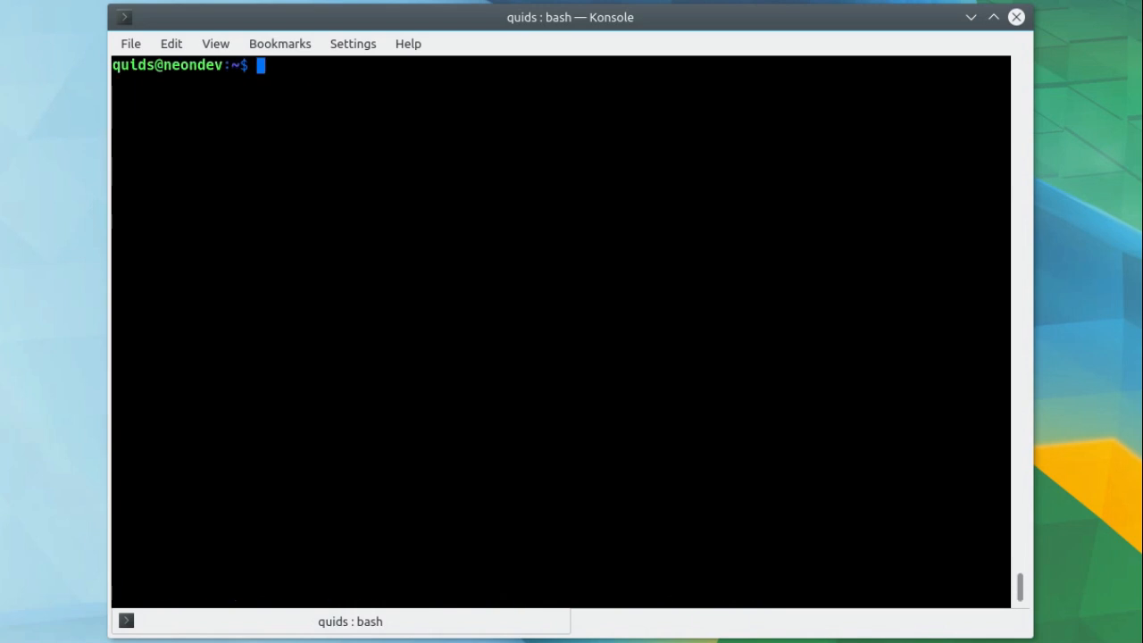
pyautogui.write('sudo')
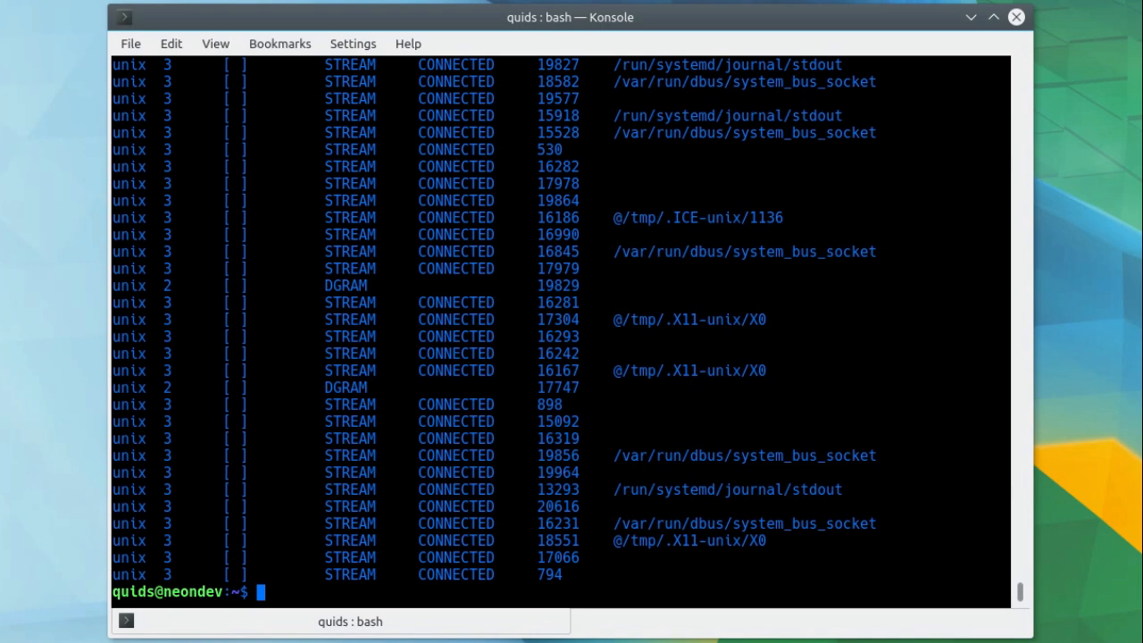
pyautogui.moveTo(497, 370)
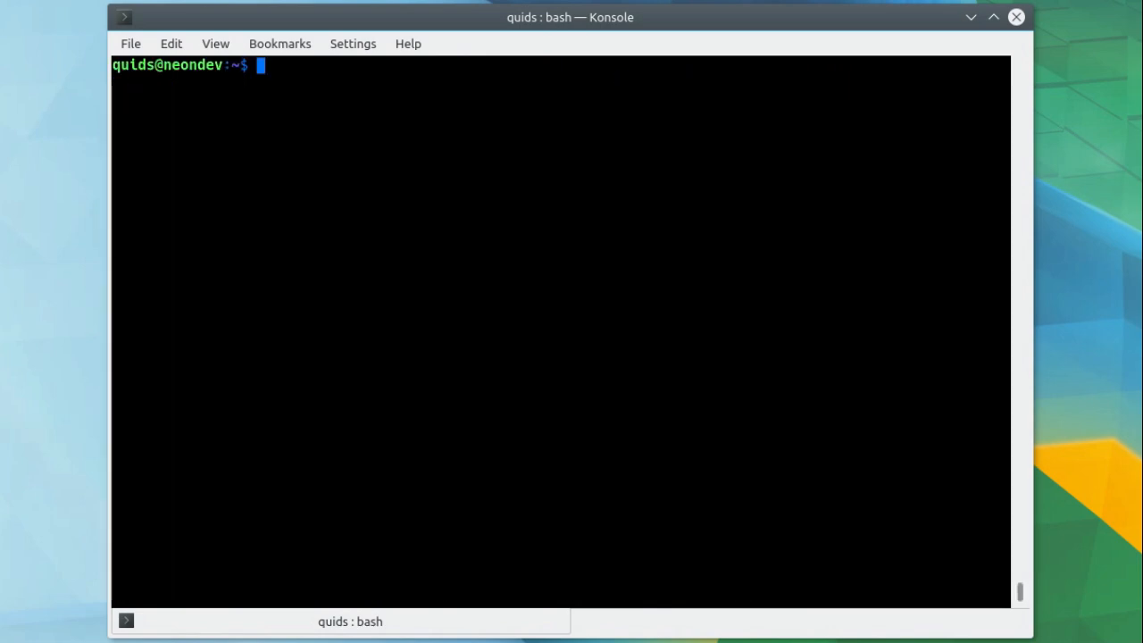
# Run sudo netstat -atu to list TCP and UDP connections and listening ports.
pyautogui.write('sudo netstat')
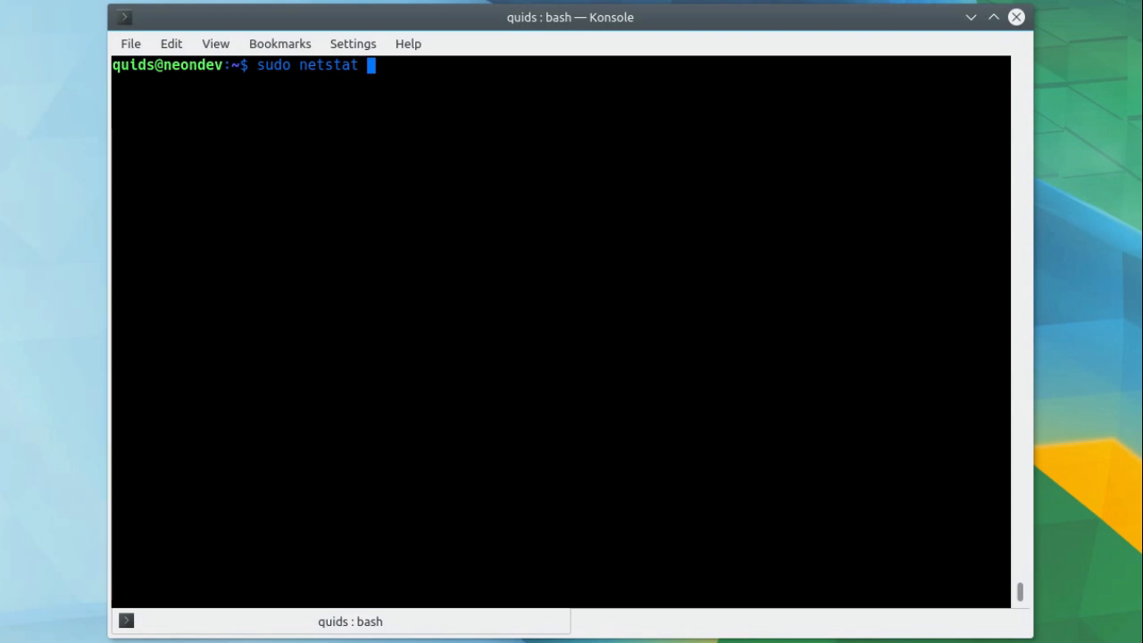
pyautogui.write('-a')
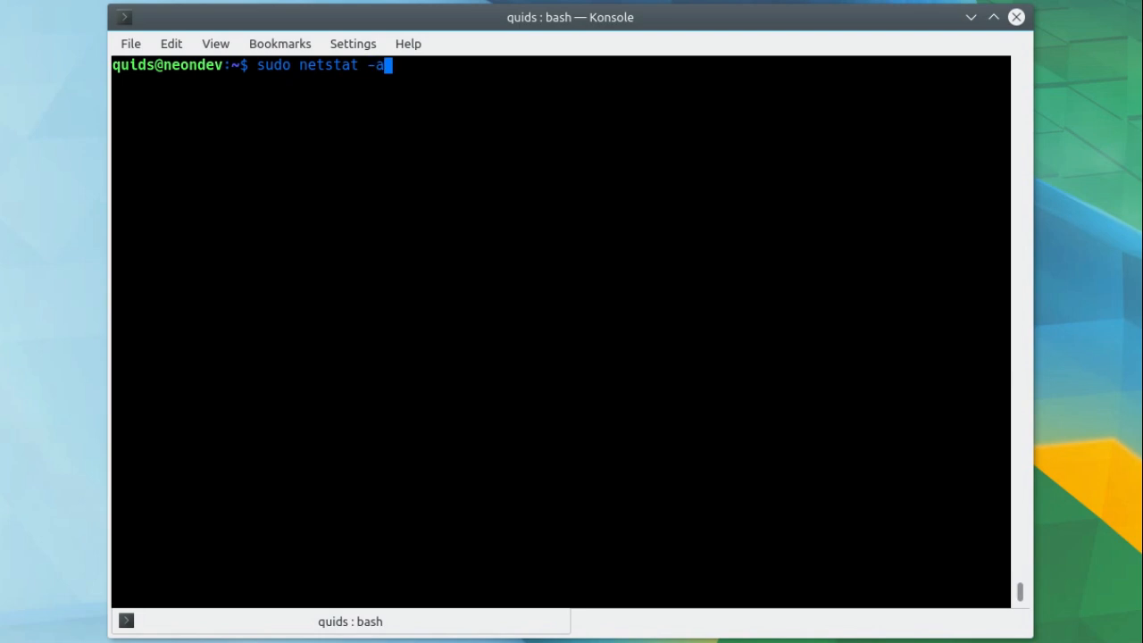
pyautogui.write('t')
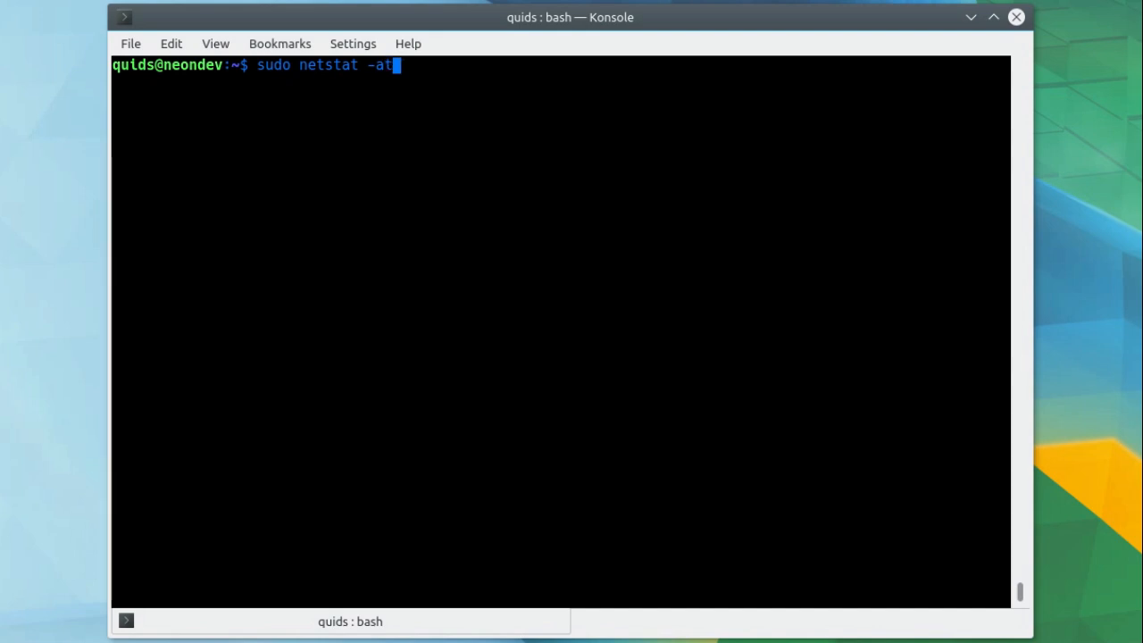
pyautogui.write('u')
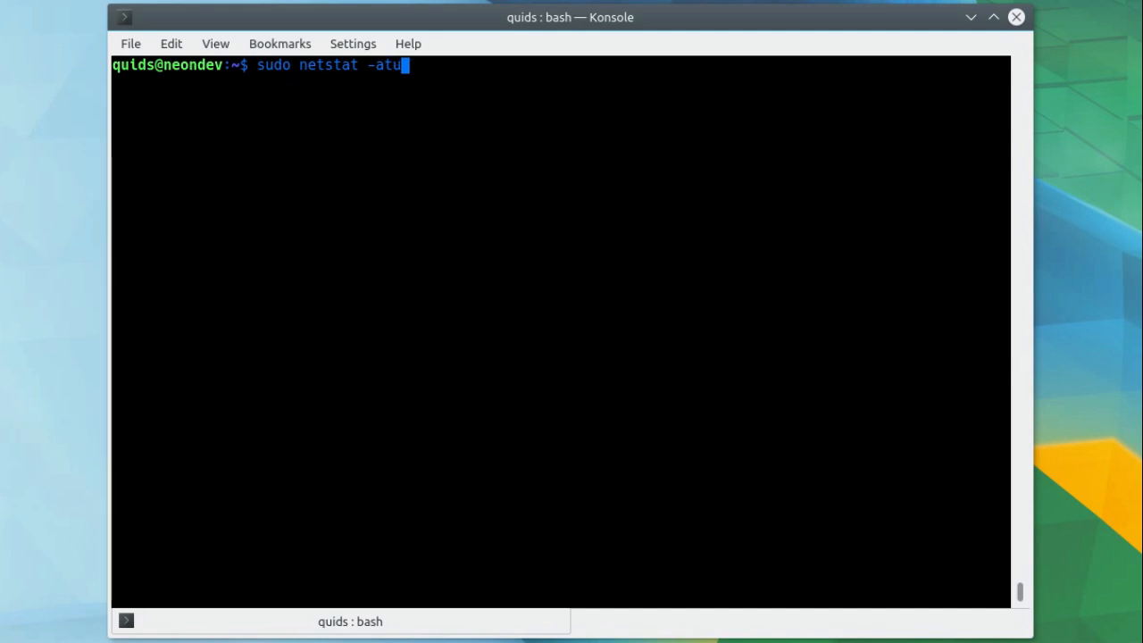
pyautogui.press('Return')
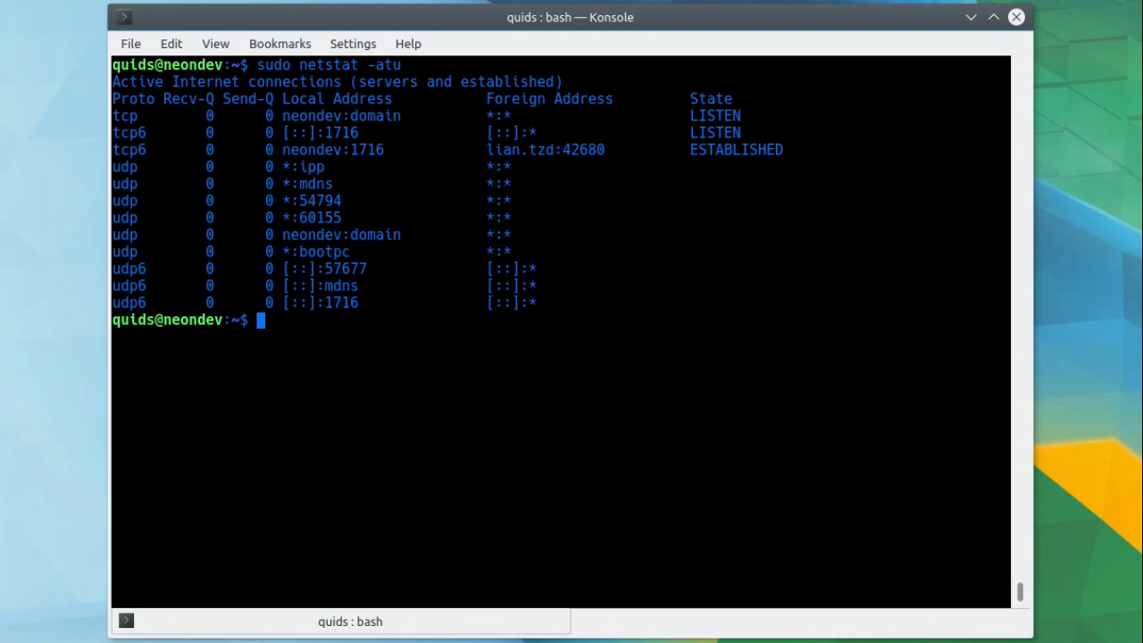
pyautogui.moveTo(334, 258)
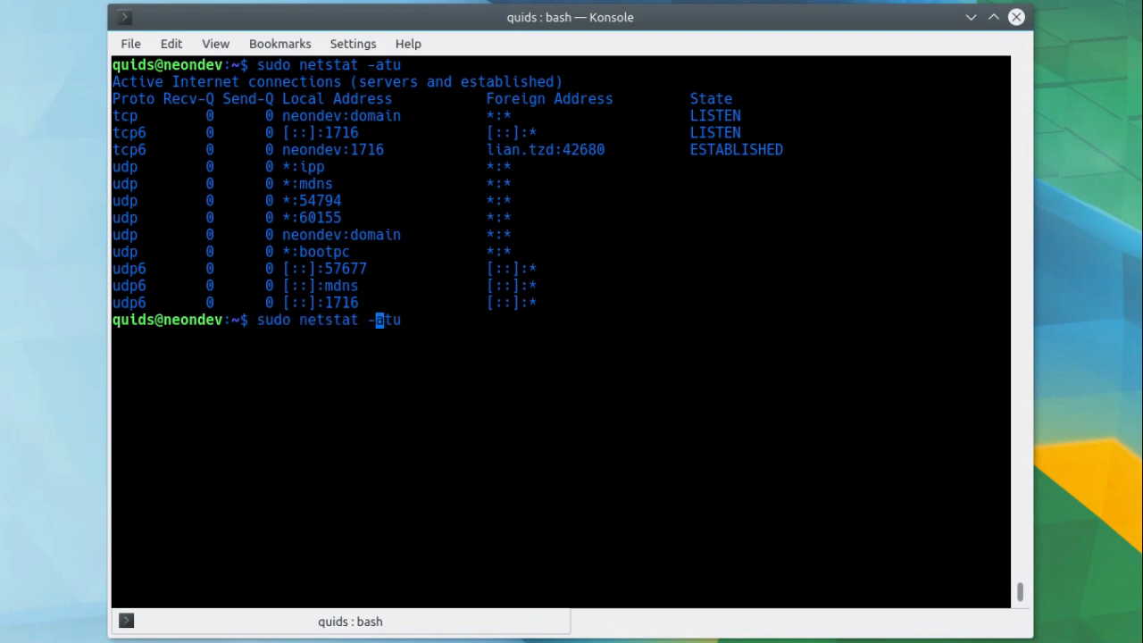
# Rerun the listing as sudo netstat -natu for numeric addresses and port numbers.
pyautogui.write('n')
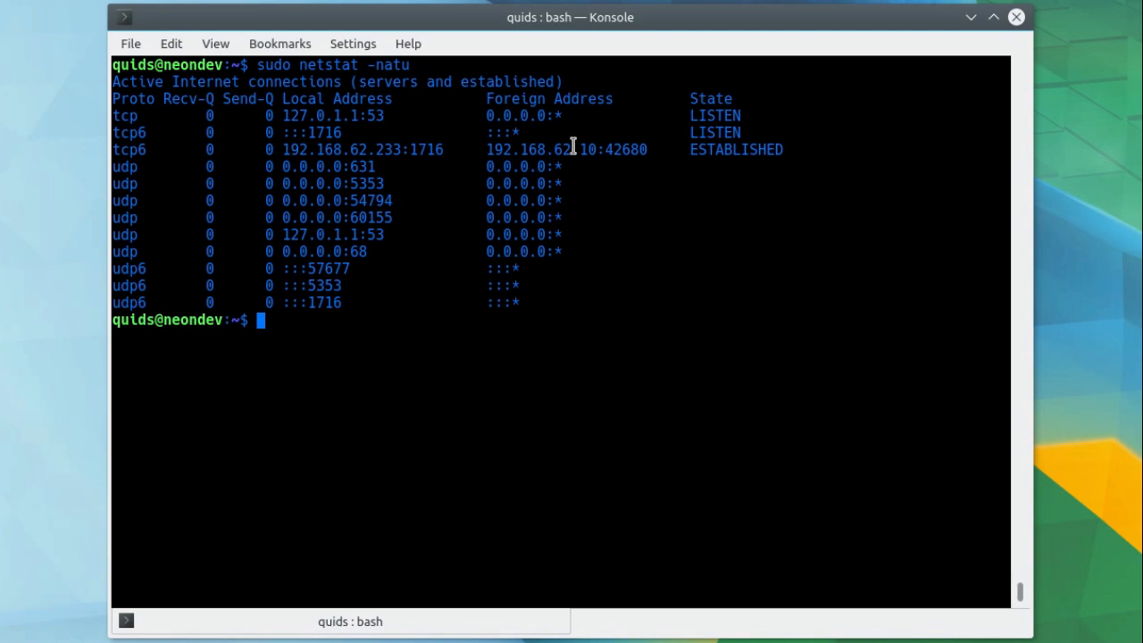
pyautogui.moveTo(284, 117)
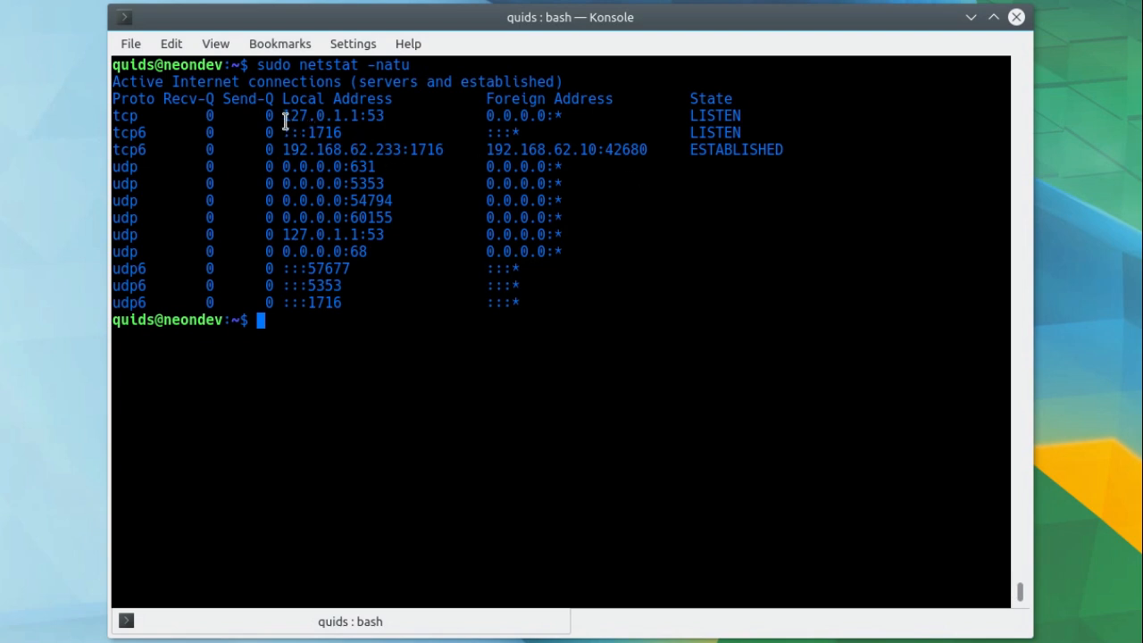
pyautogui.moveTo(340, 133)
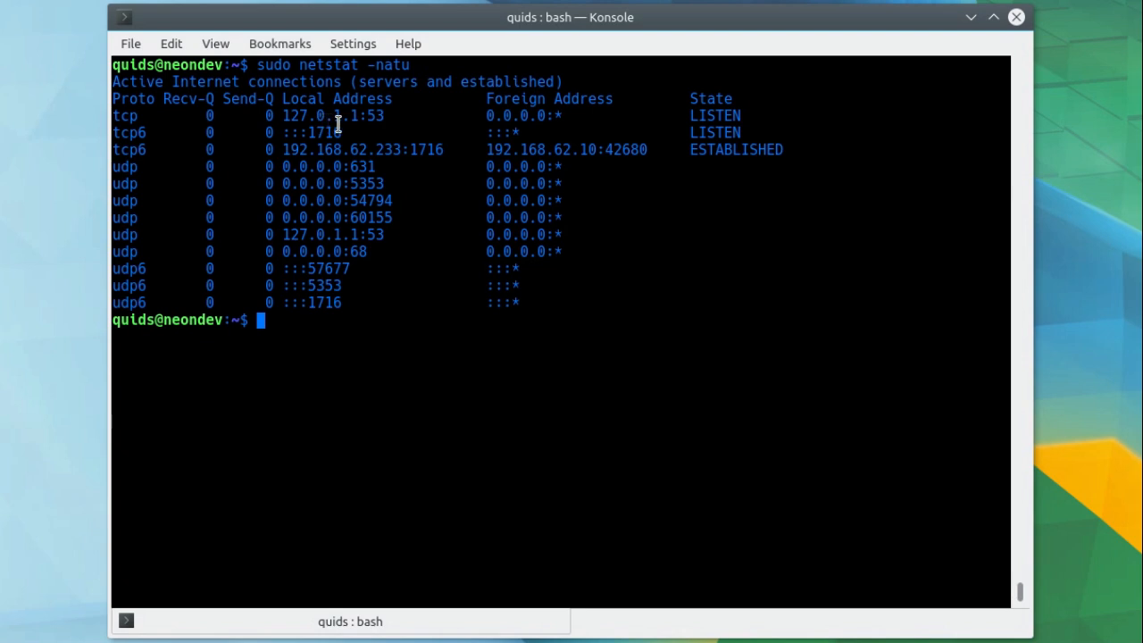
pyautogui.moveTo(347, 116)
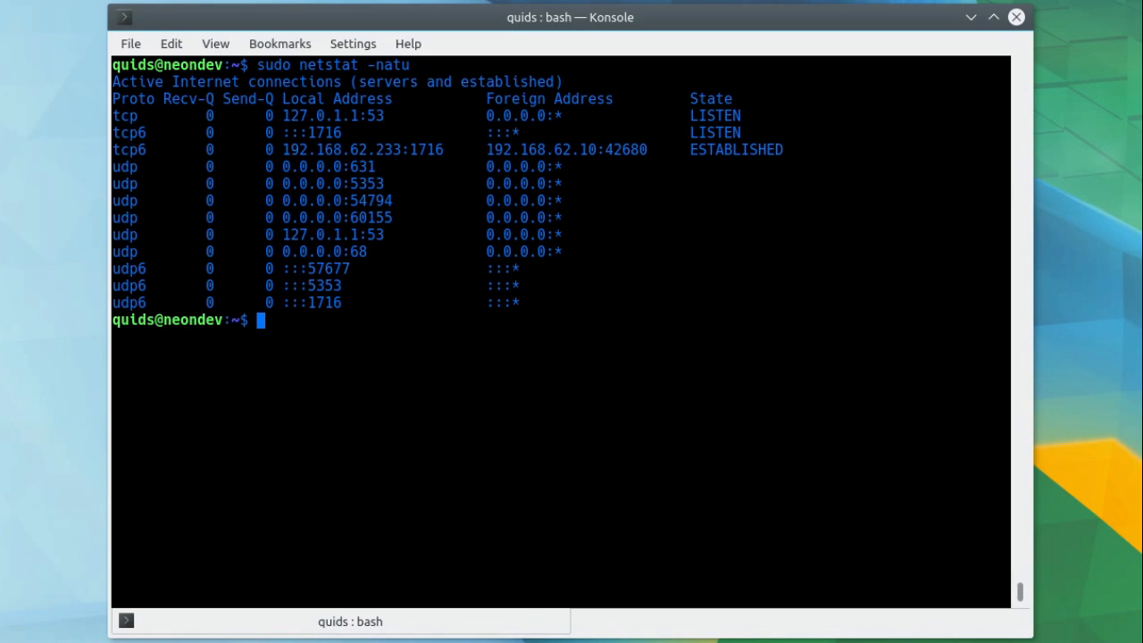
# Run sudo netstat -natup to add the PID/Program name column.
pyautogui.write('sudo netstat -natu')
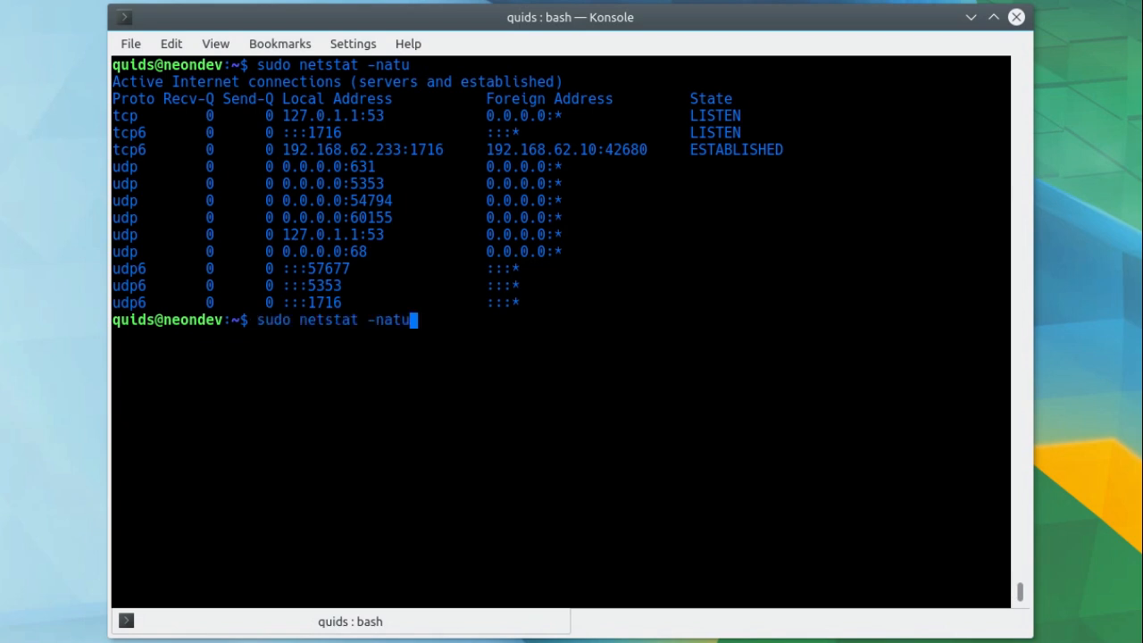
pyautogui.write('p')
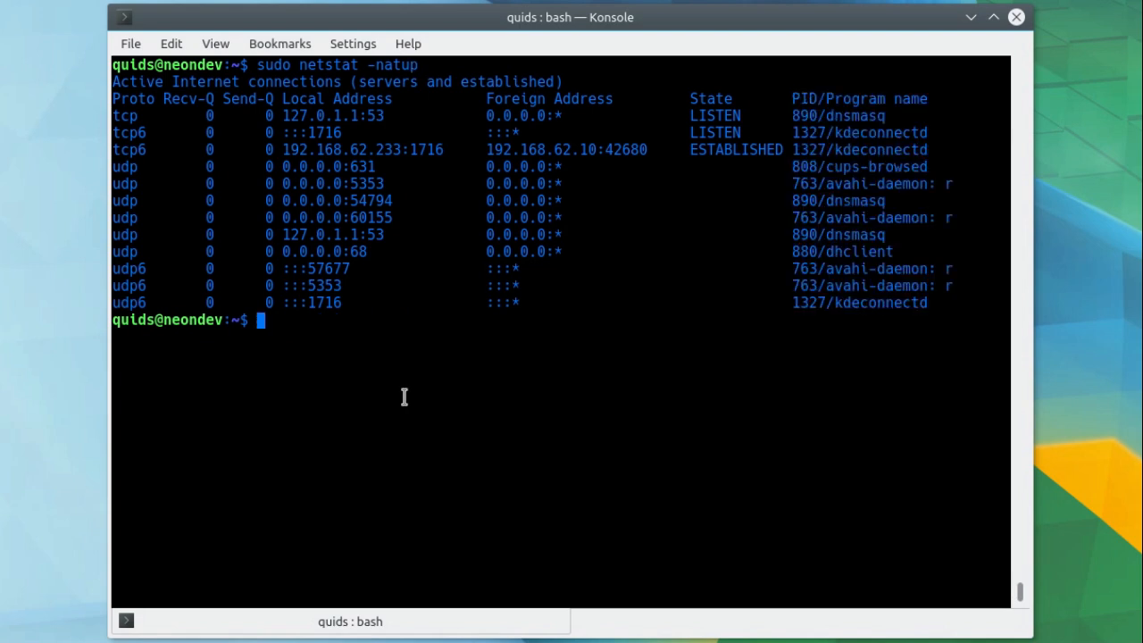
pyautogui.moveTo(557, 309)
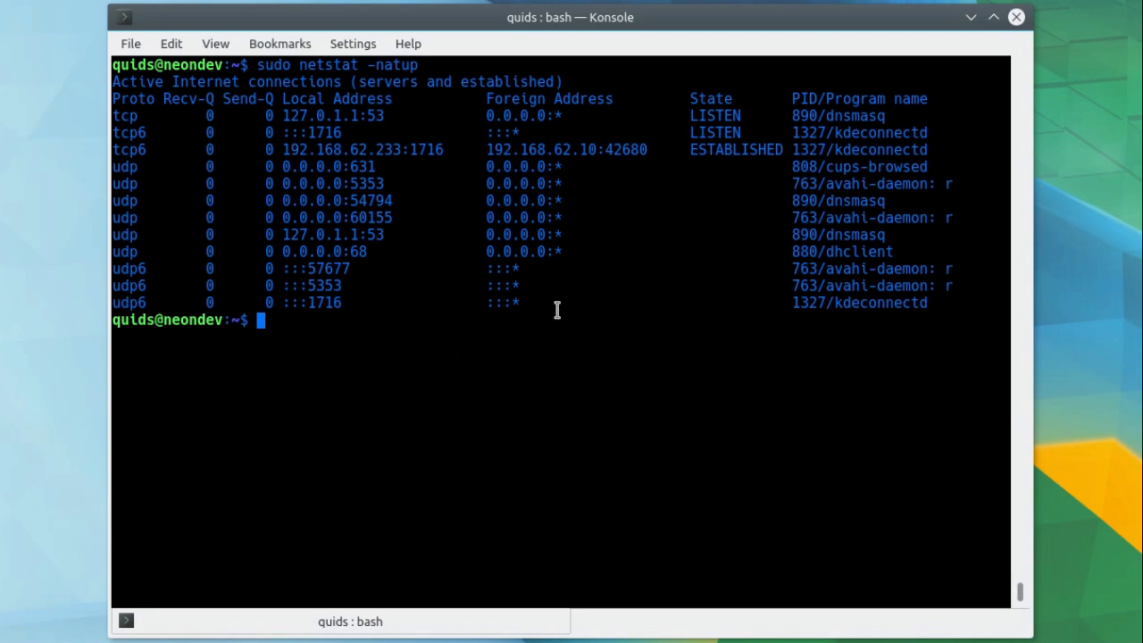
pyautogui.moveTo(378, 117)
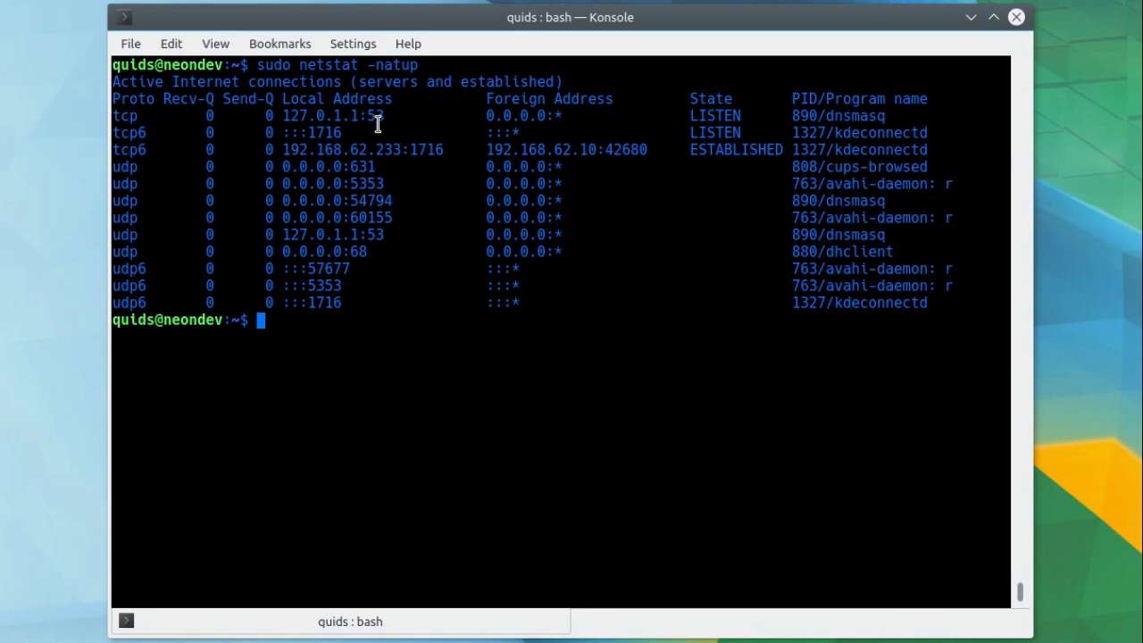
pyautogui.moveTo(886, 118)
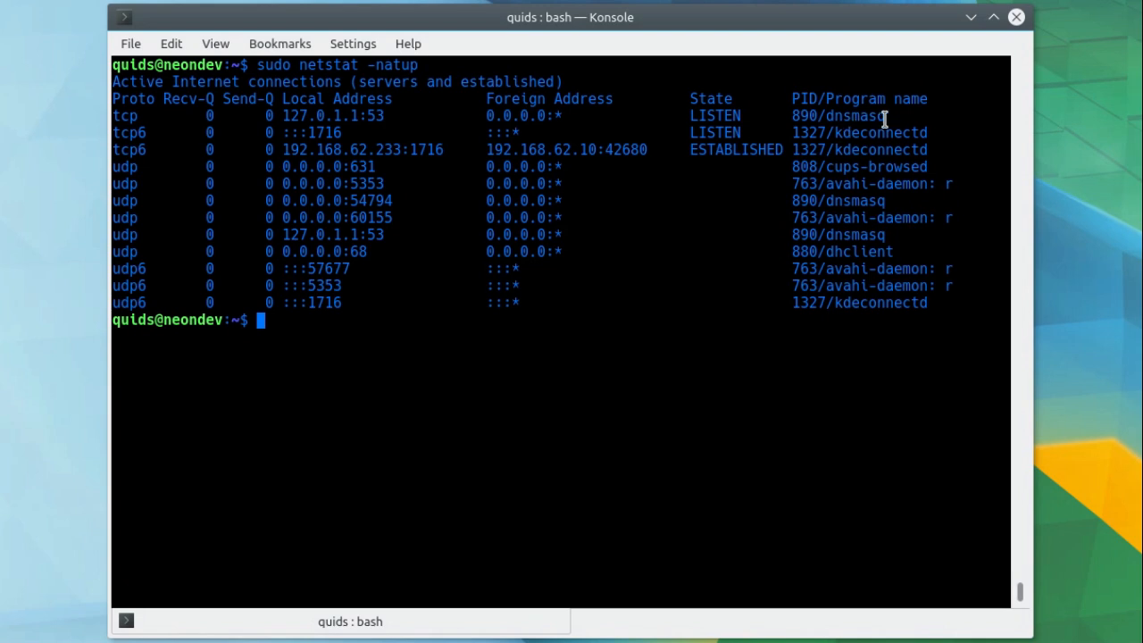
pyautogui.moveTo(310, 132)
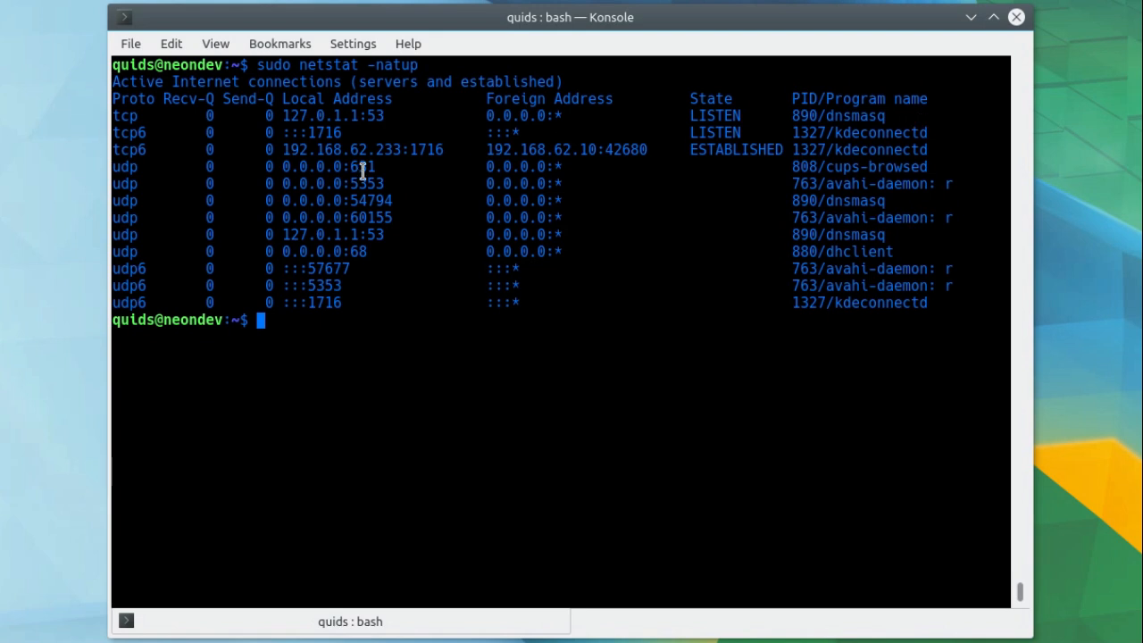
pyautogui.moveTo(368, 183)
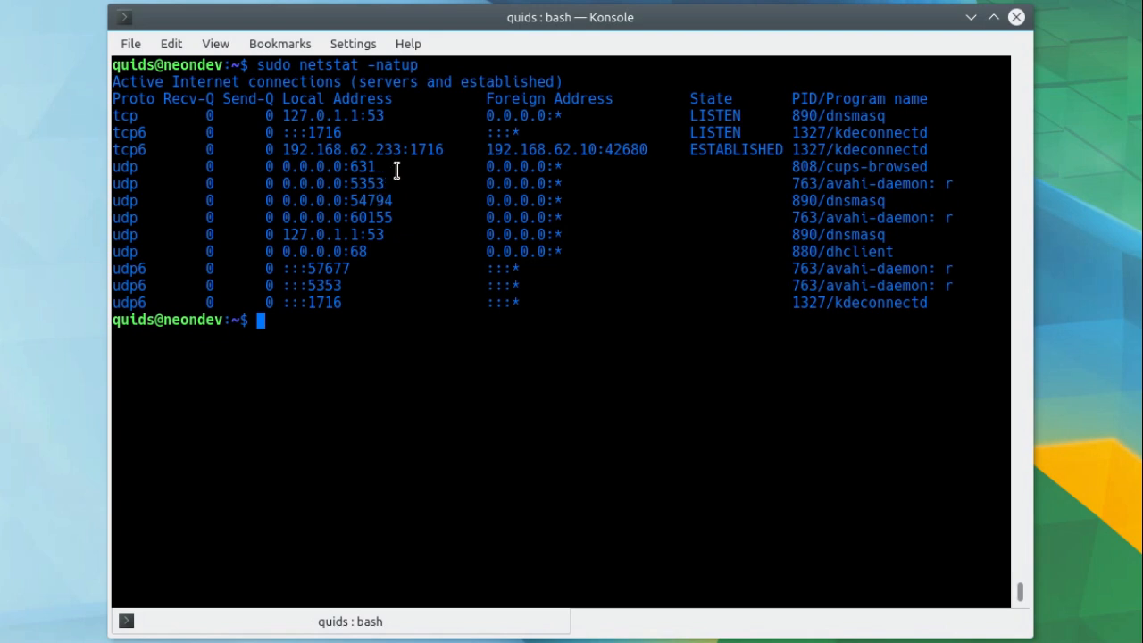
pyautogui.moveTo(402, 170)
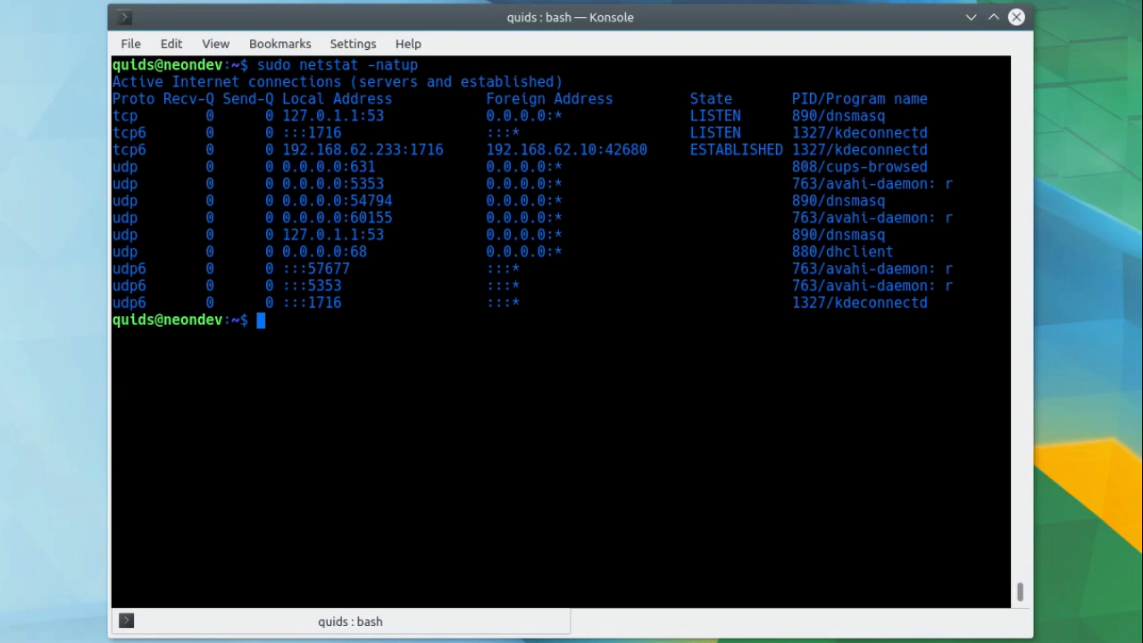
# On the sky.tzd session, run sudo netstat -natup and begin piping its output.
pyautogui.press('Return')
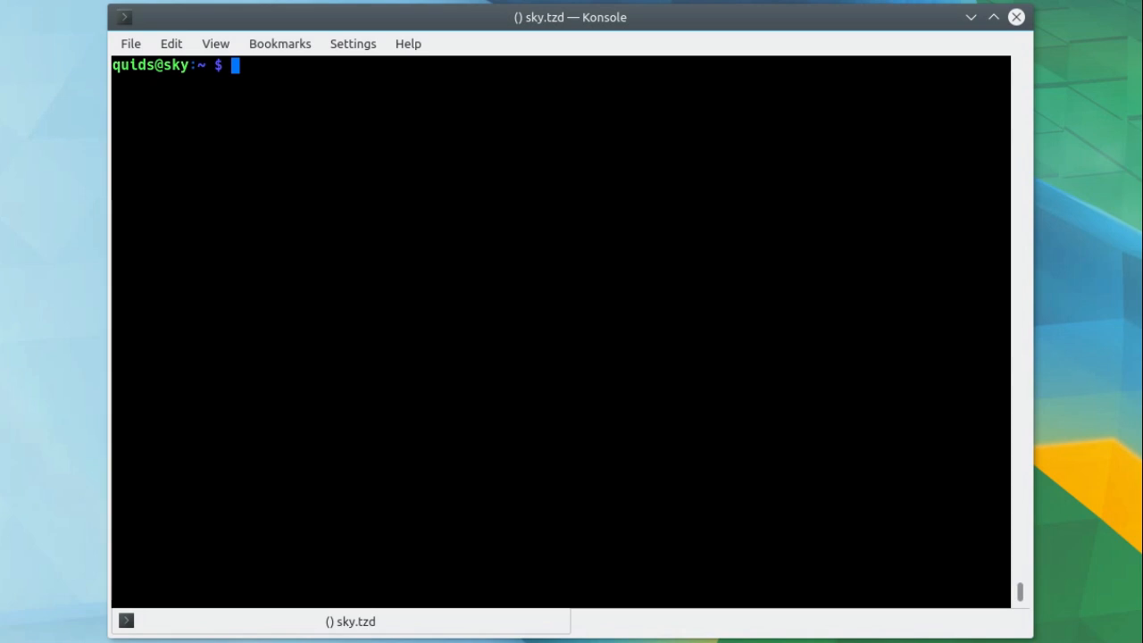
pyautogui.write('sudo netstat -natup')
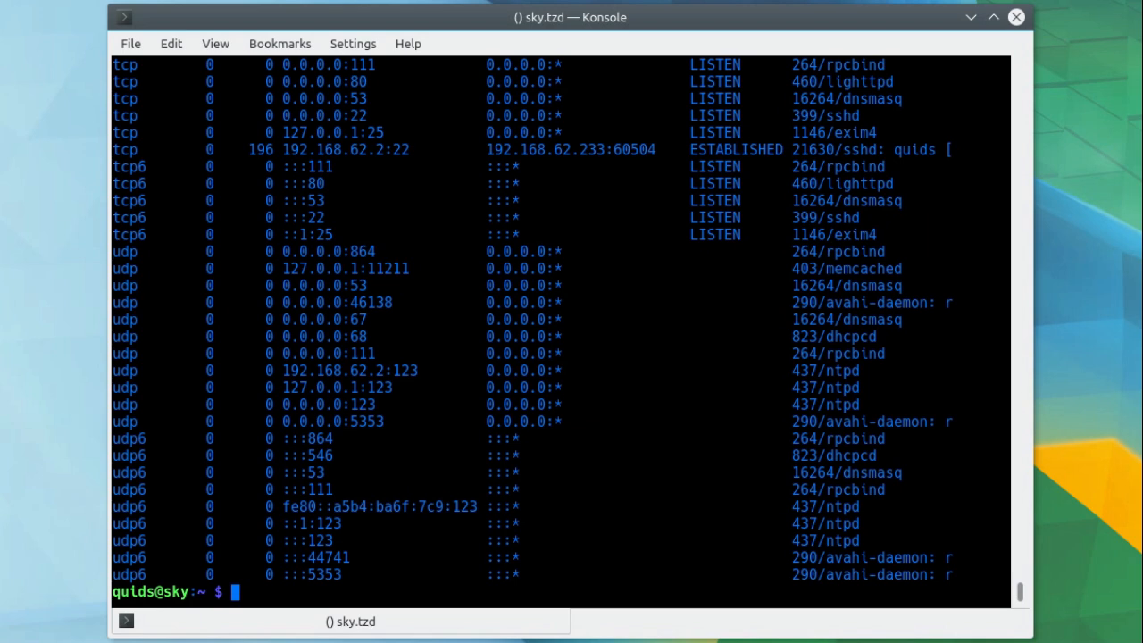
pyautogui.write('sudo netstat -natup |')
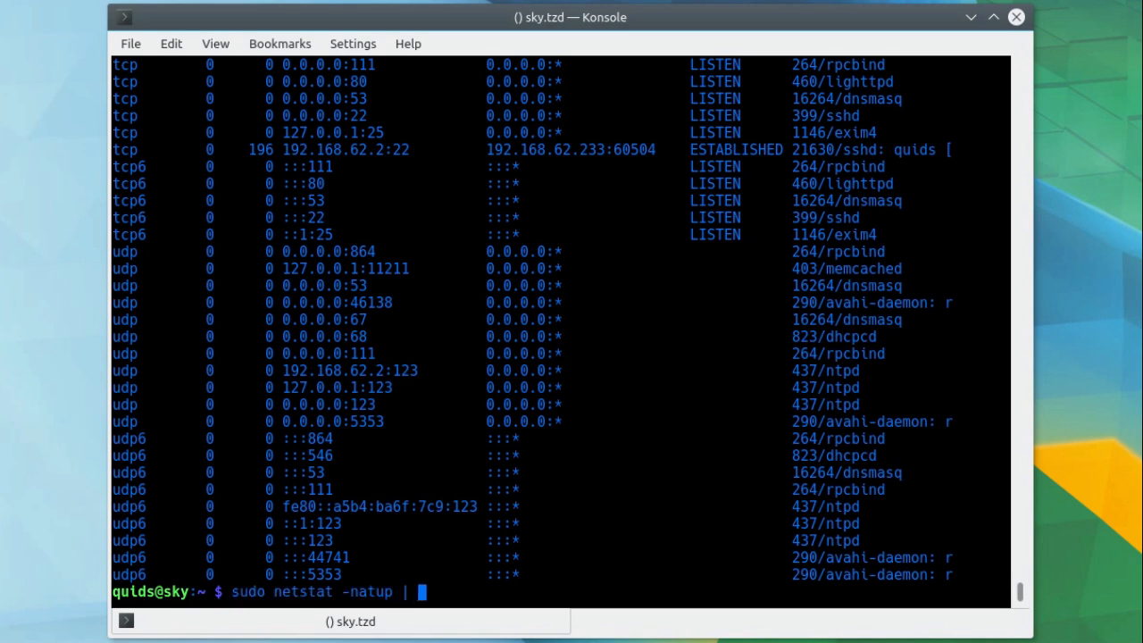
# Page through sky's netstat -natup output, including lighttpd and mysqld entries.
pyautogui.press('Return')
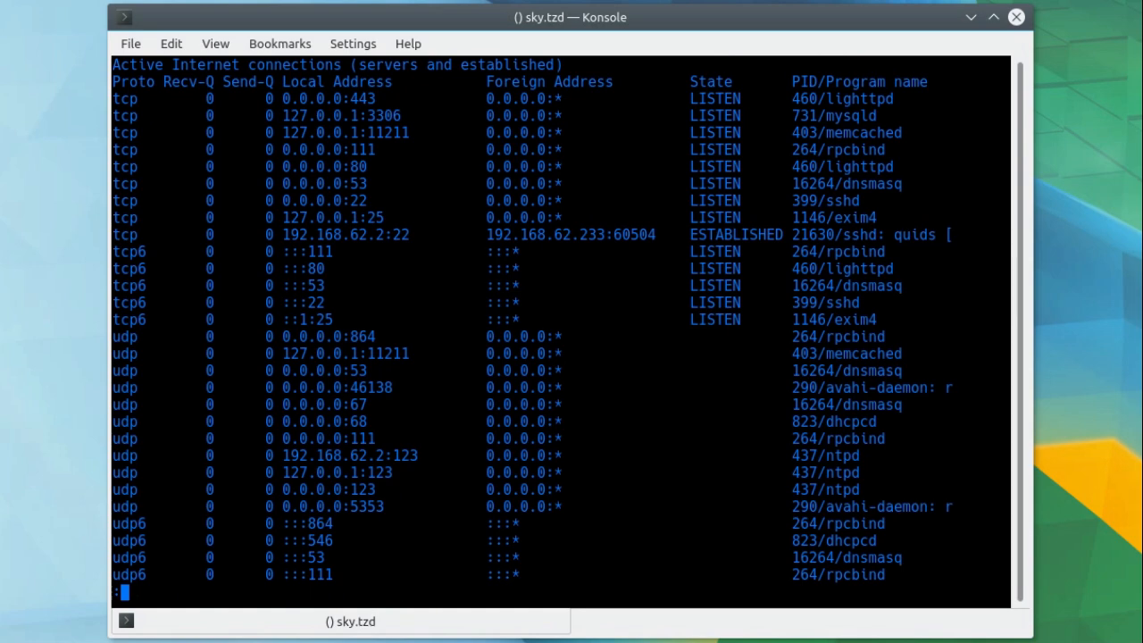
pyautogui.scroll(-3)
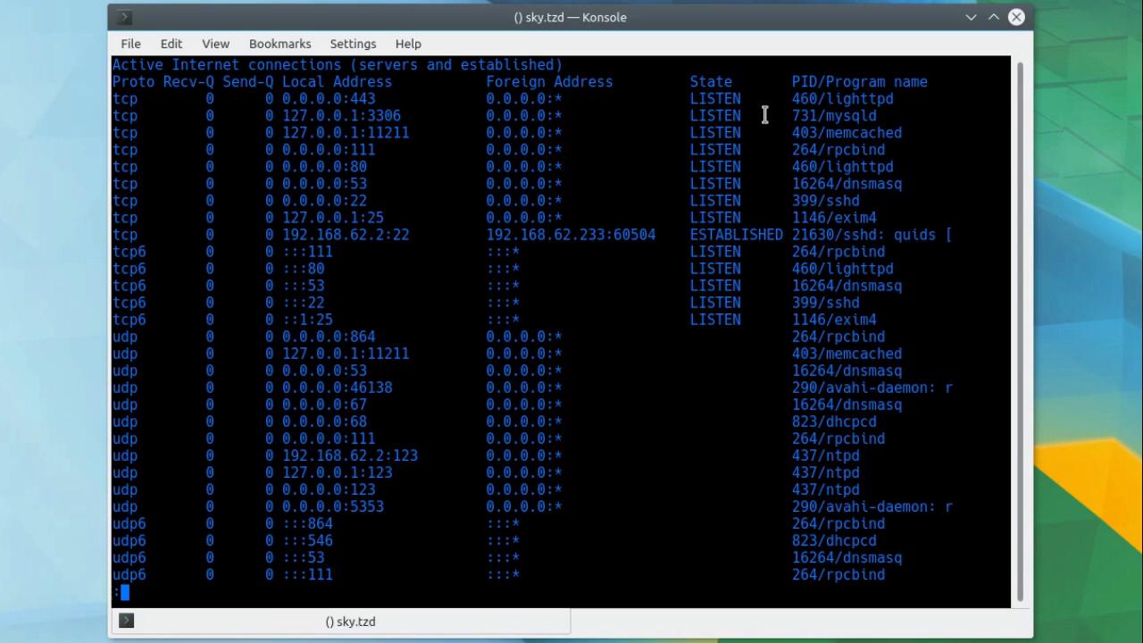
pyautogui.moveTo(753, 217)
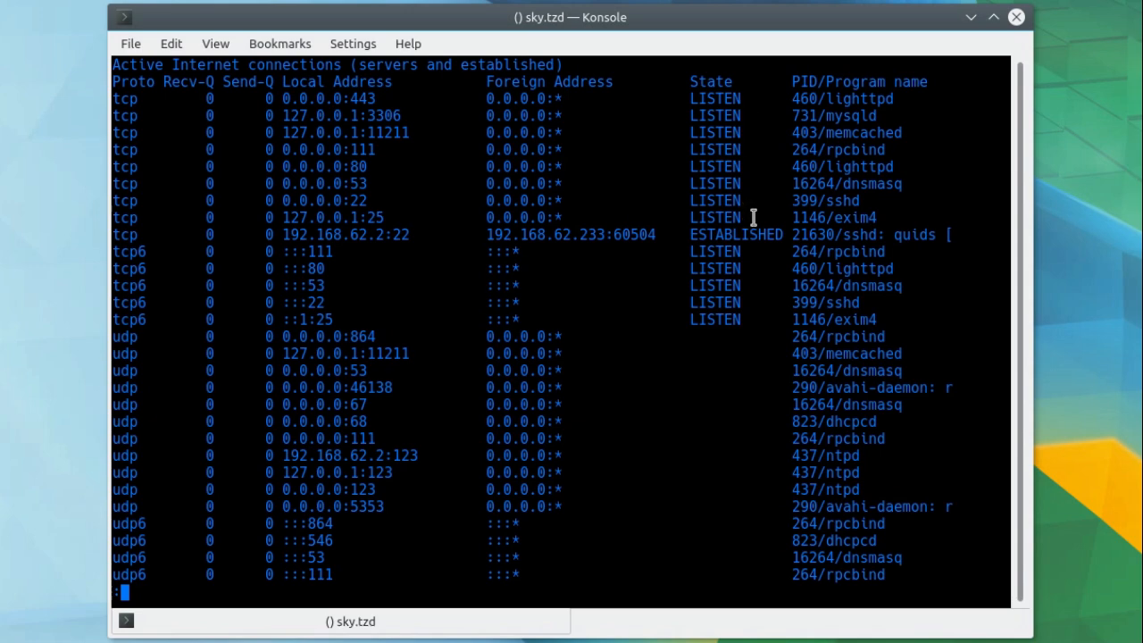
pyautogui.moveTo(773, 132)
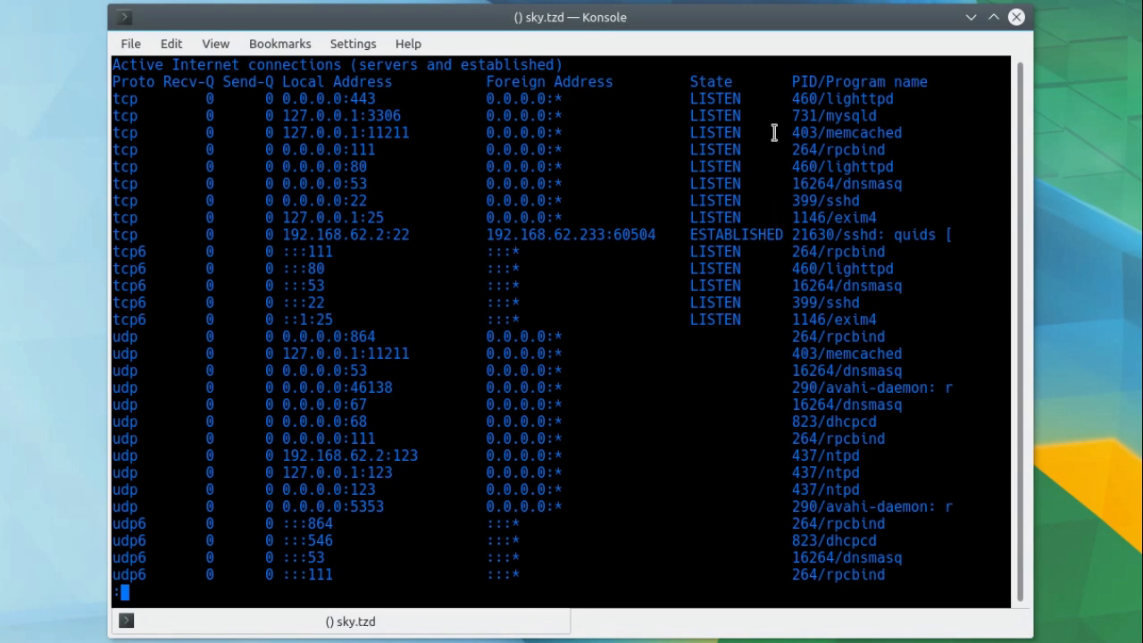
pyautogui.moveTo(747, 116)
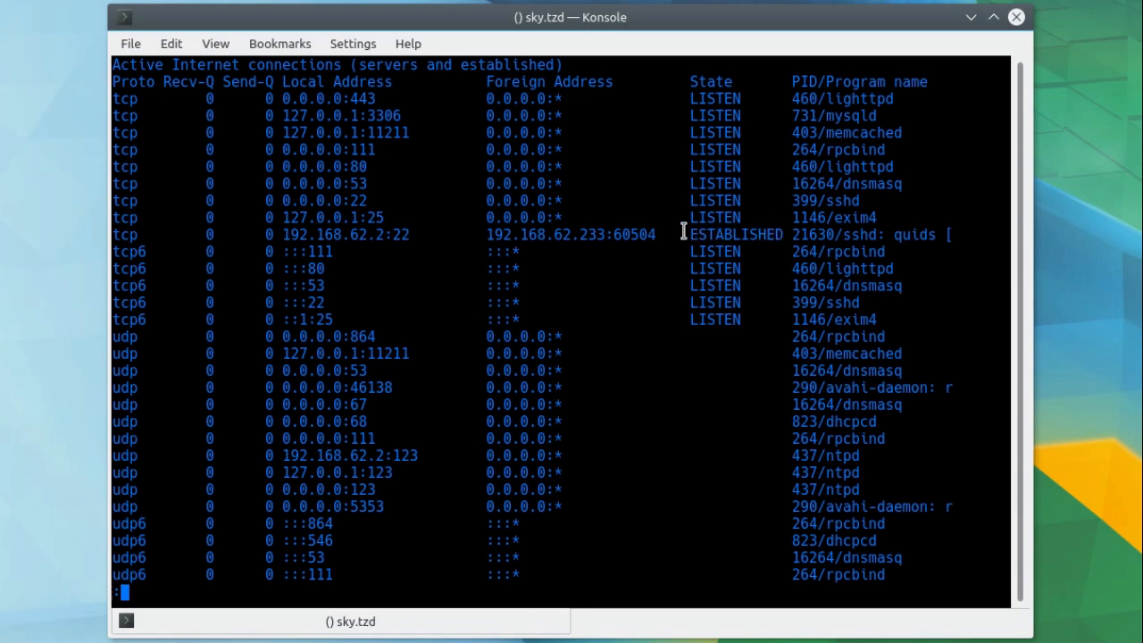
pyautogui.moveTo(517, 248)
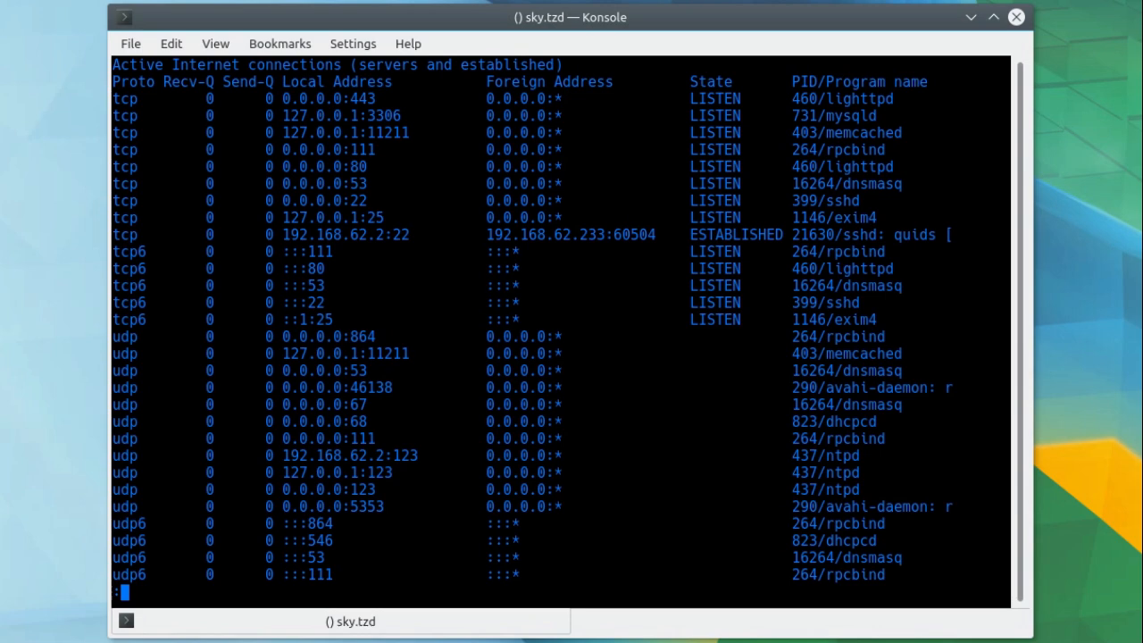
pyautogui.moveTo(399, 125)
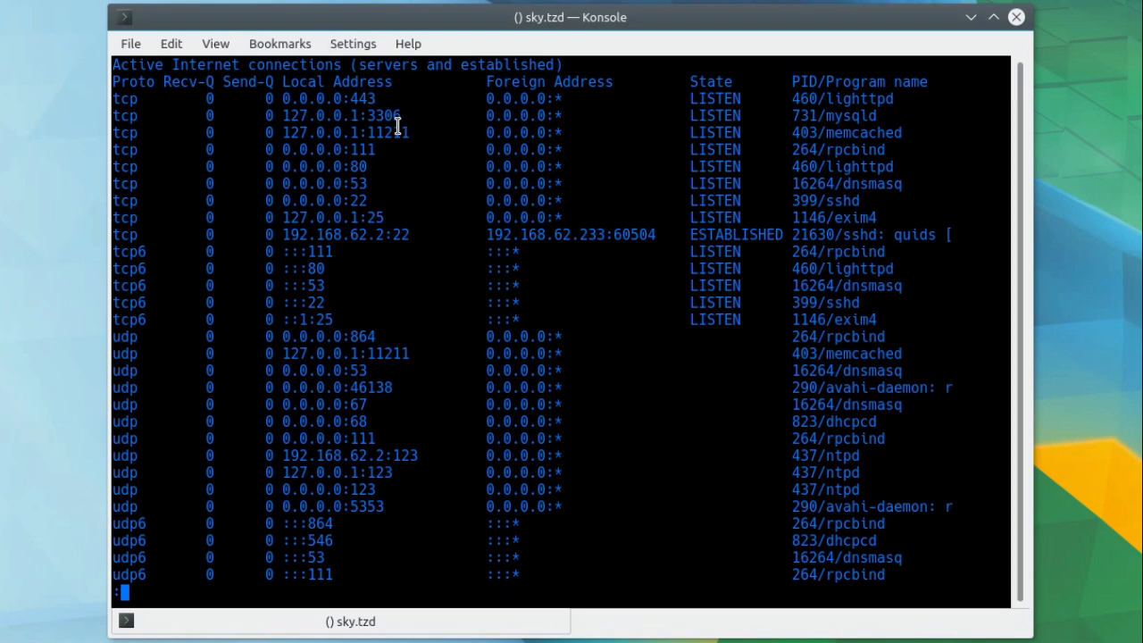
pyautogui.moveTo(405, 133)
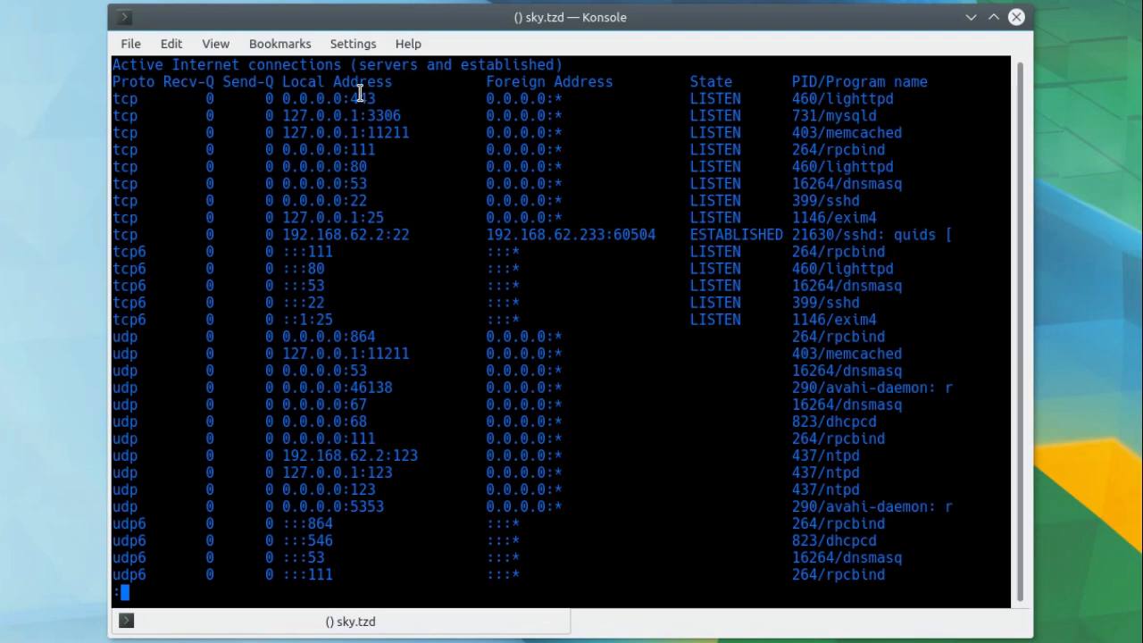
pyautogui.moveTo(350, 170)
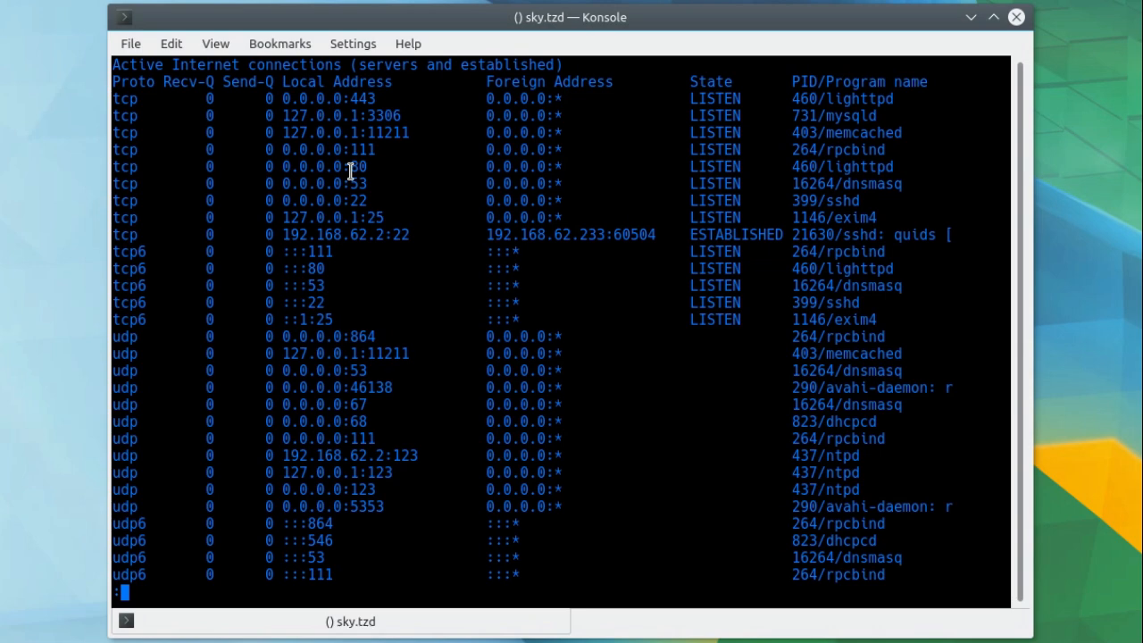
pyautogui.moveTo(848, 158)
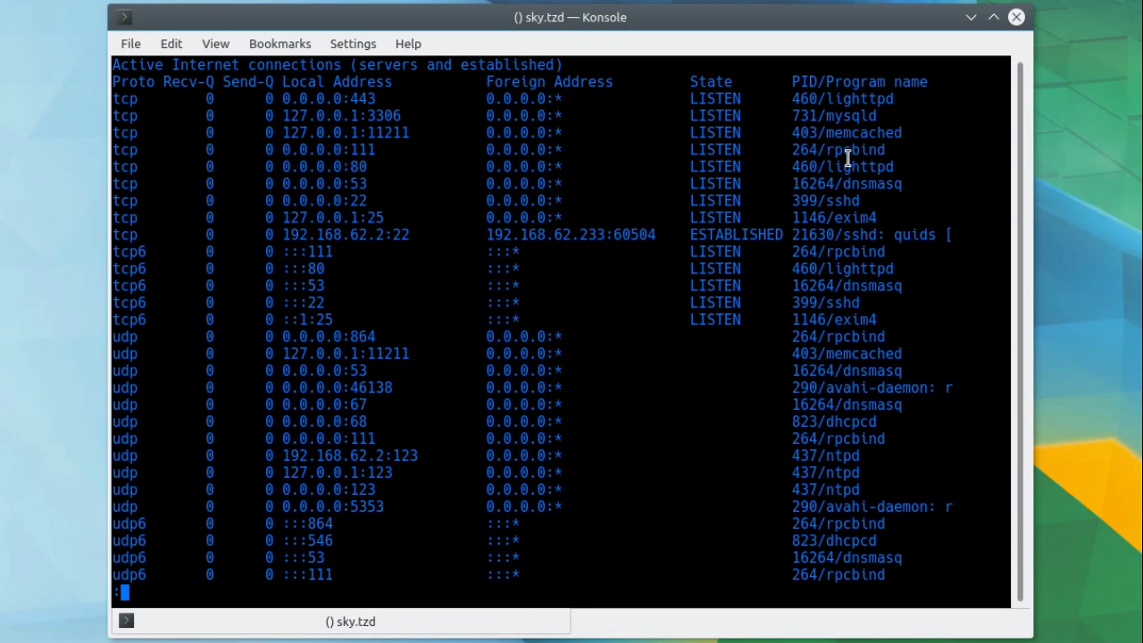
pyautogui.moveTo(857, 160)
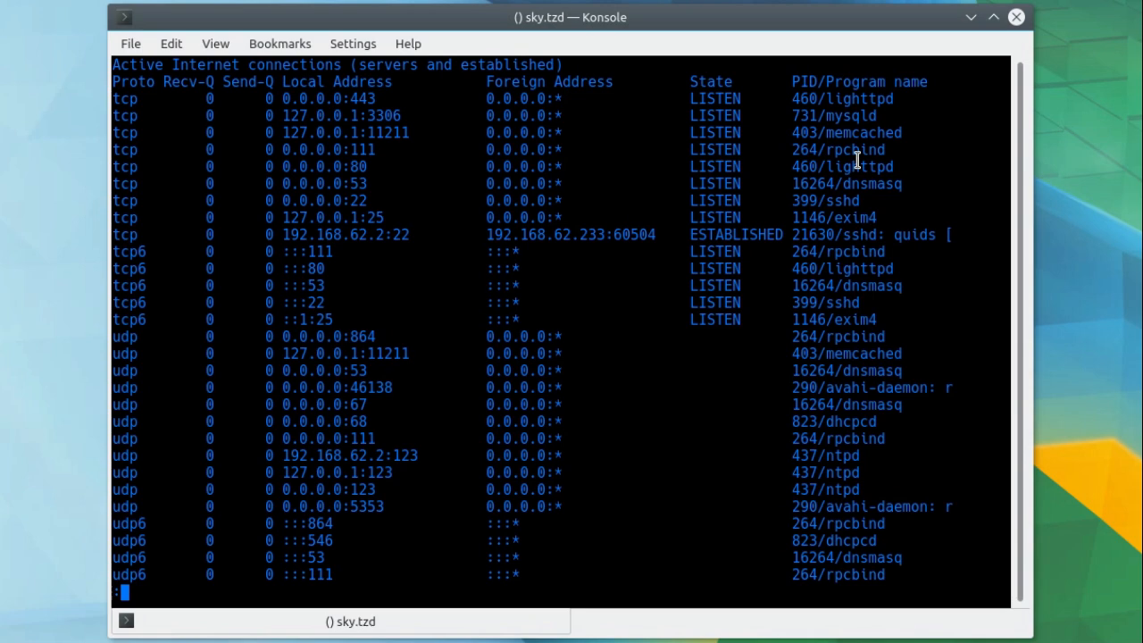
pyautogui.moveTo(365, 116)
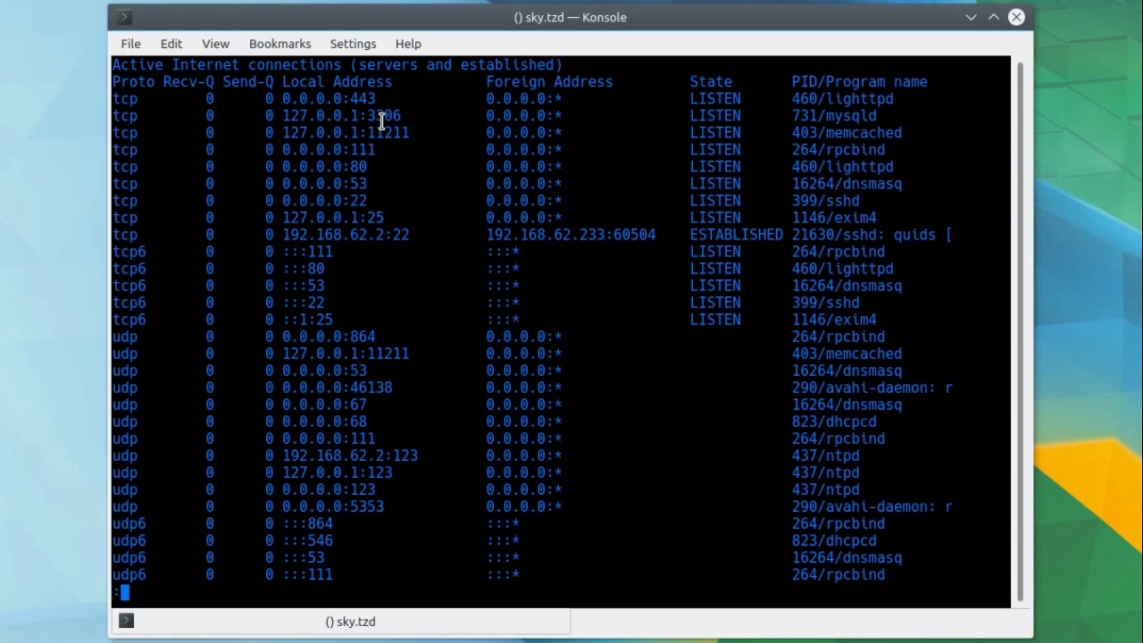
pyautogui.moveTo(407, 150)
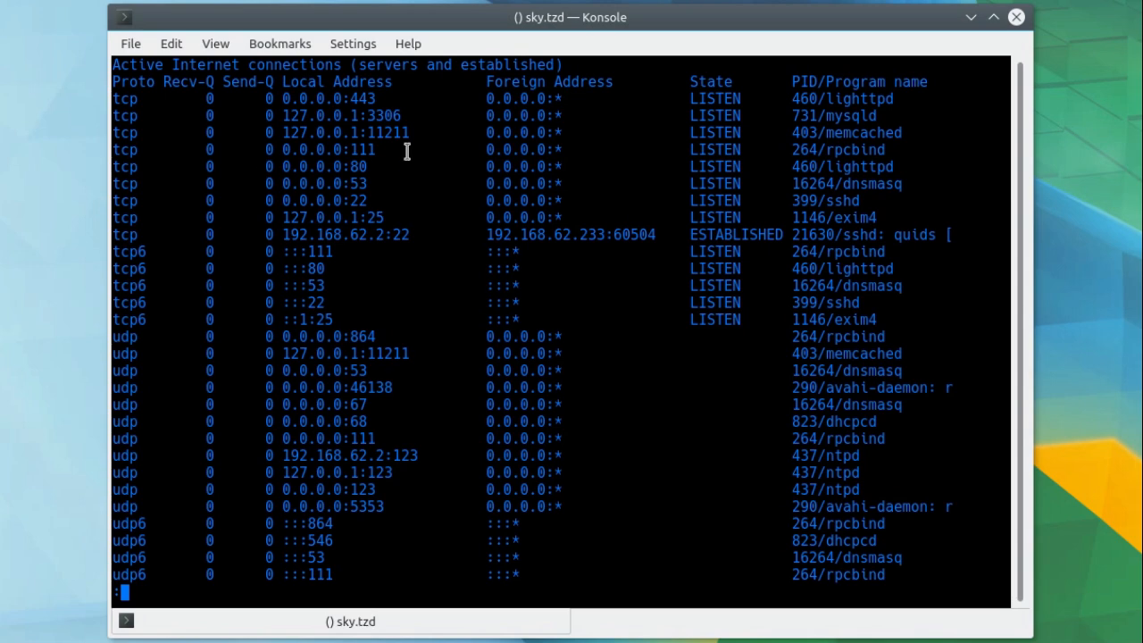
pyautogui.moveTo(380, 166)
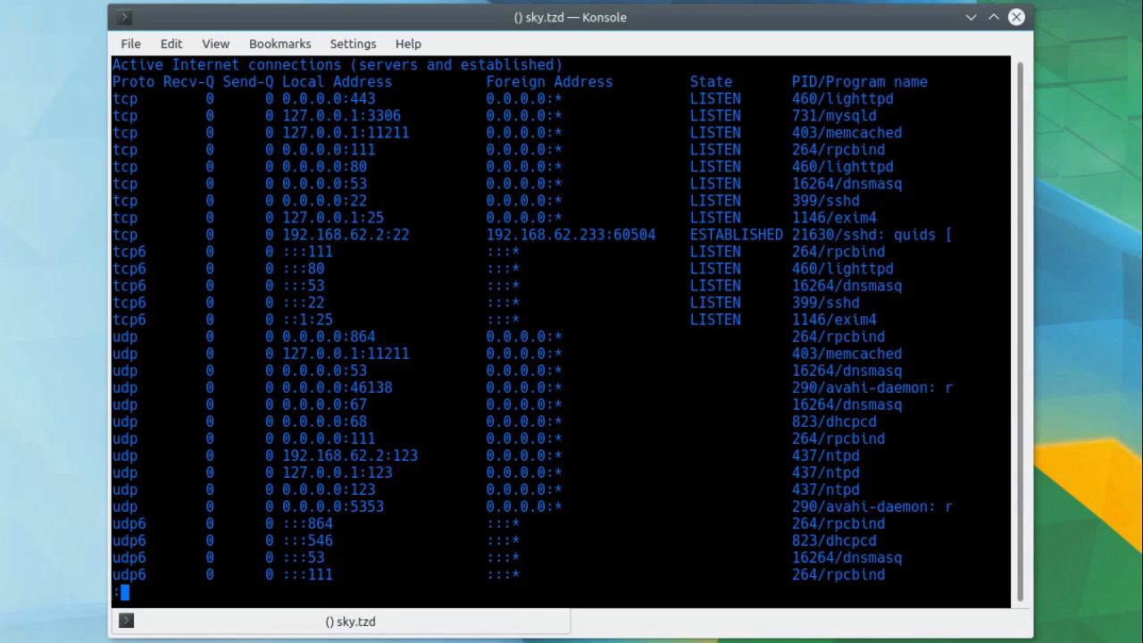
pyautogui.moveTo(354, 200)
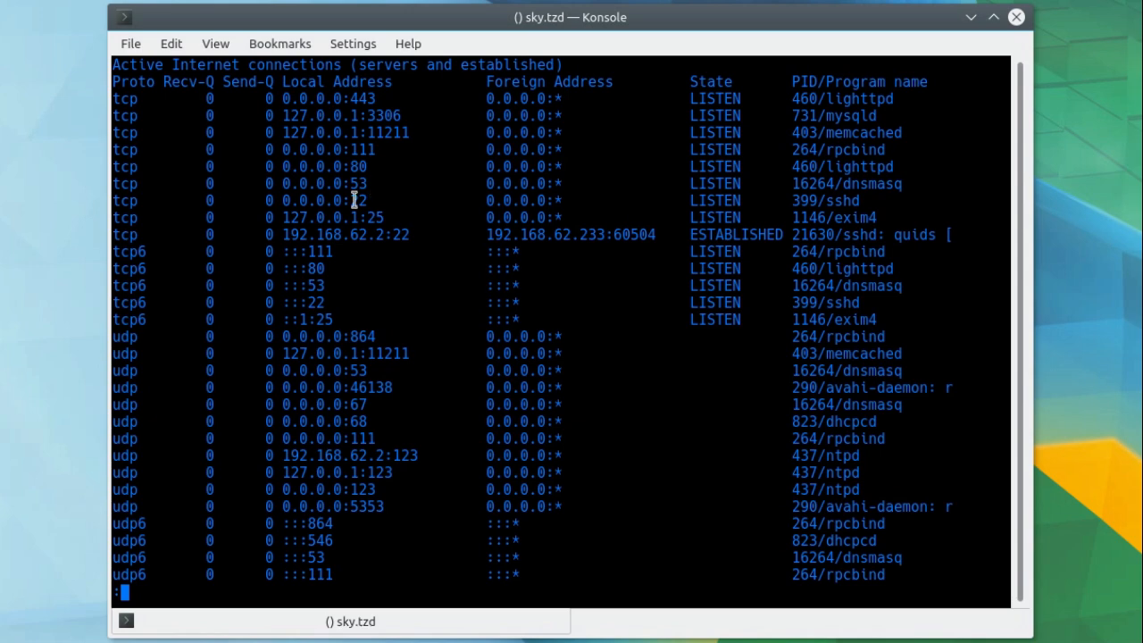
pyautogui.moveTo(368, 216)
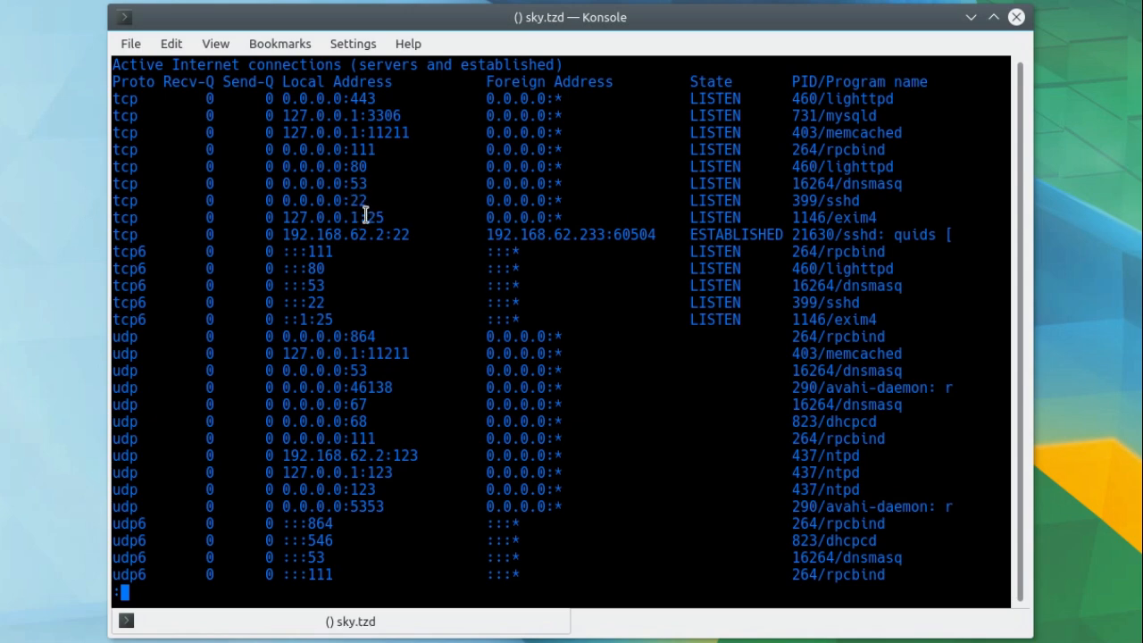
pyautogui.moveTo(366, 225)
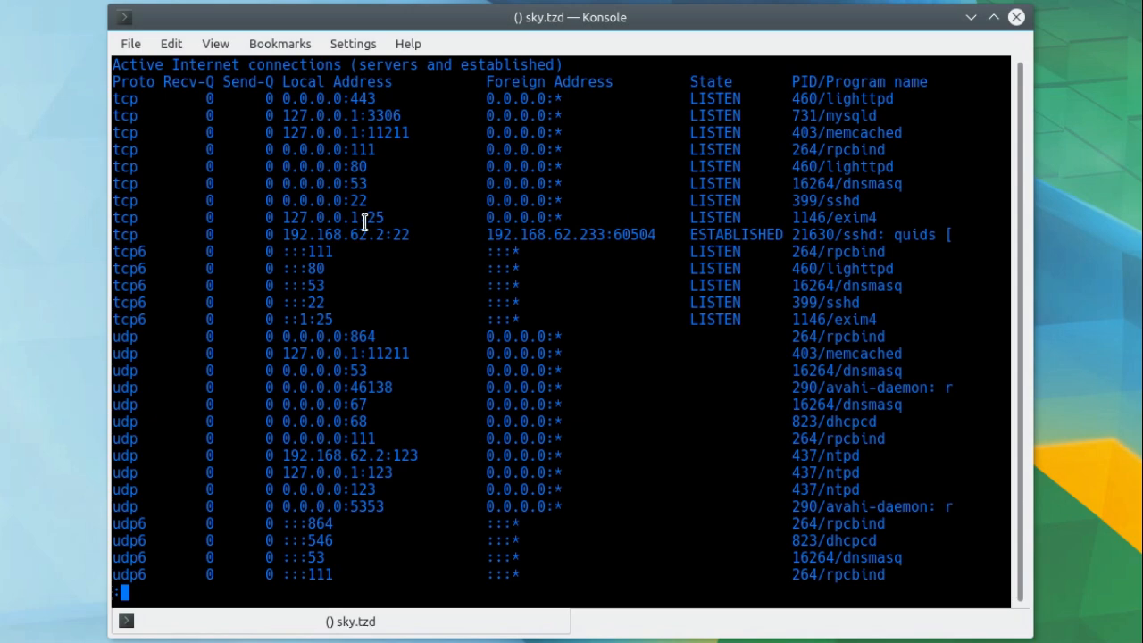
pyautogui.moveTo(286, 217)
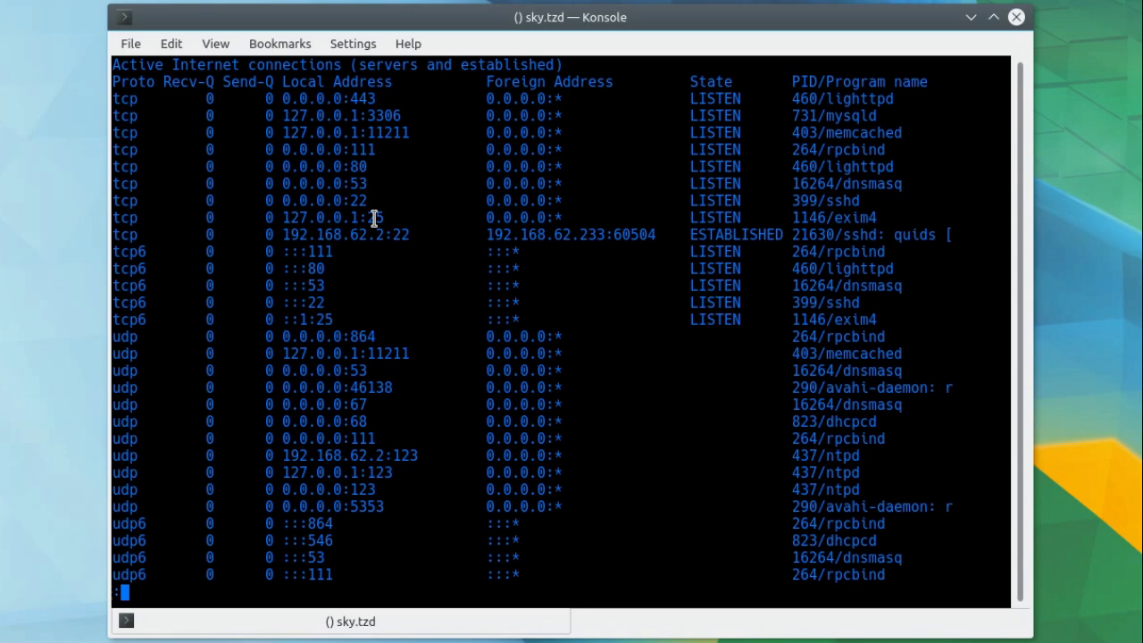
pyautogui.moveTo(381, 115)
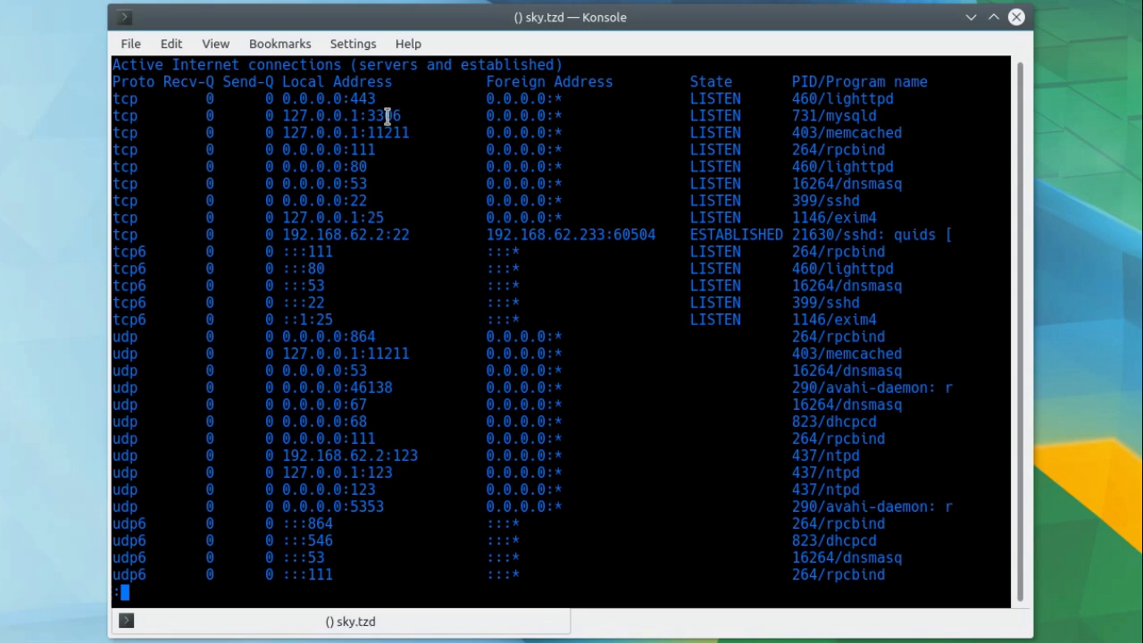
pyautogui.moveTo(390, 137)
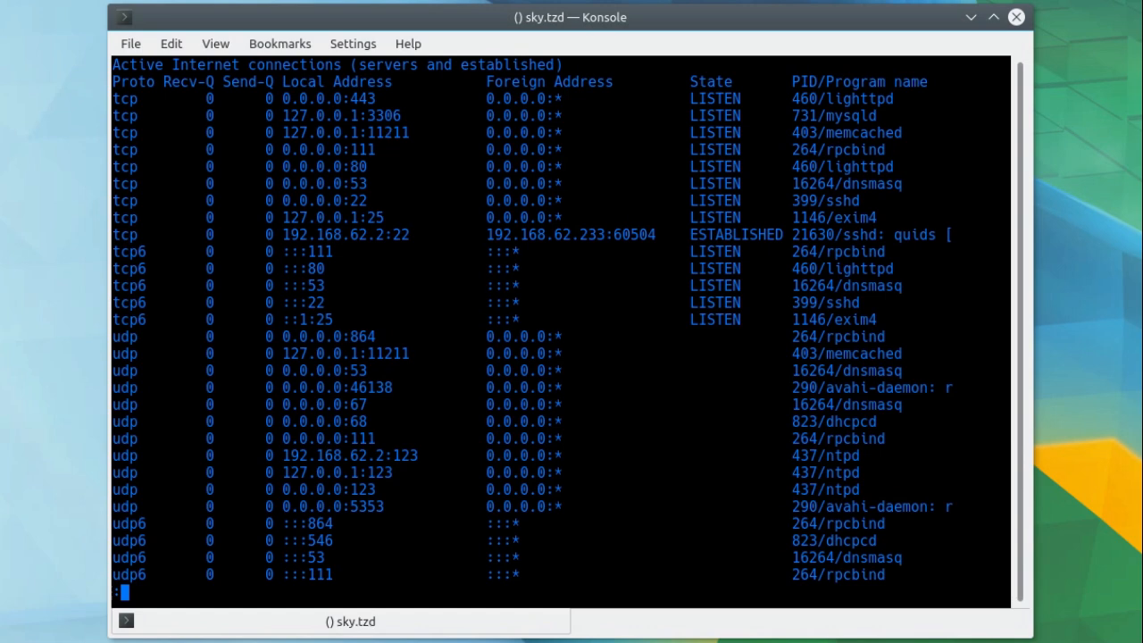
pyautogui.moveTo(352, 343)
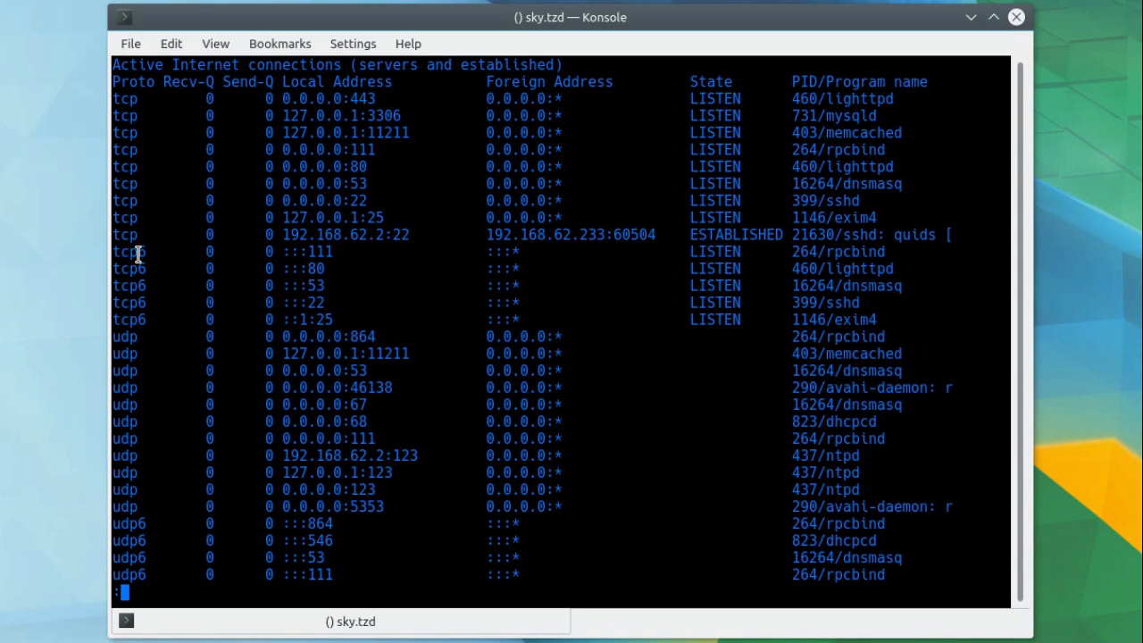
pyautogui.moveTo(135, 253)
pyautogui.write('sudo netstat -natup | grep')
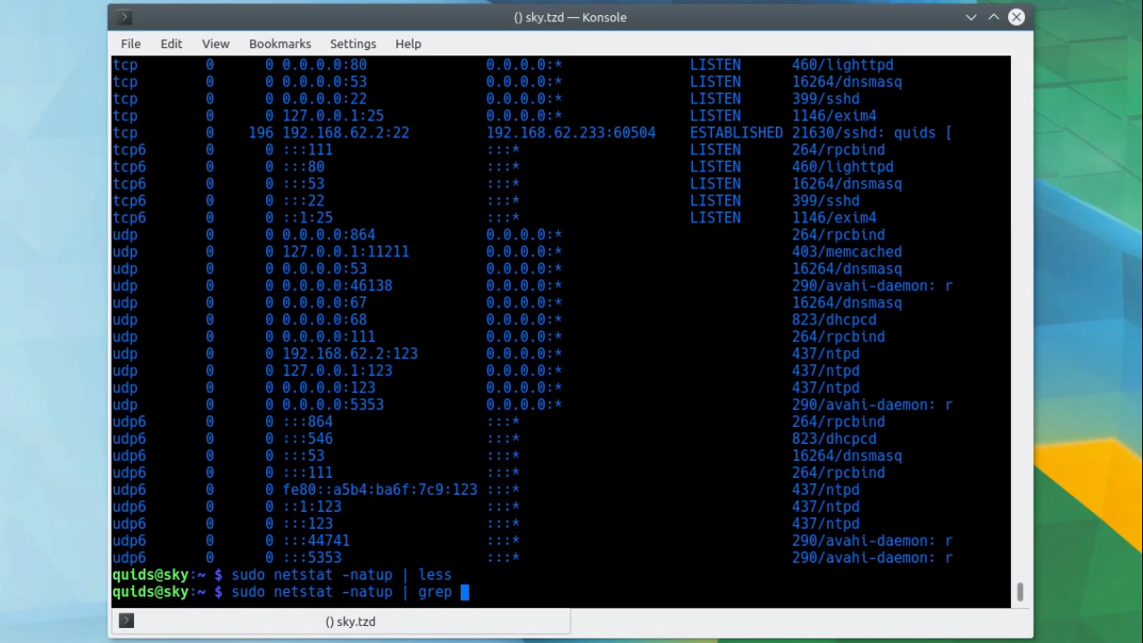
# Filter netstat -natup with grep :22 to show only sshd's port 22 entries.
pyautogui.write(':')
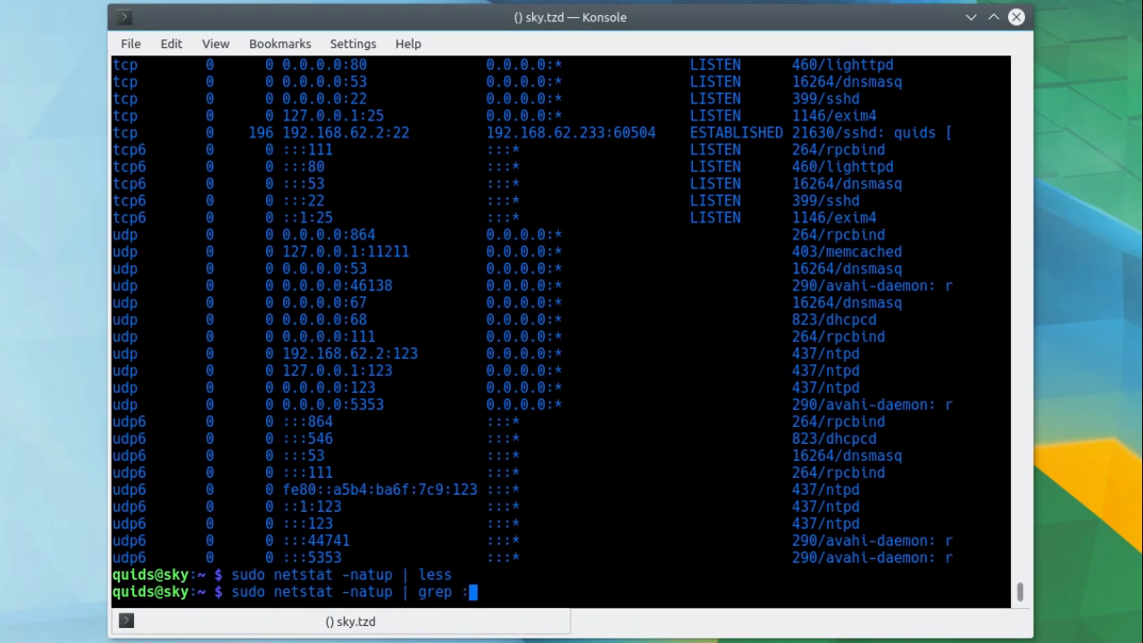
pyautogui.write('22')
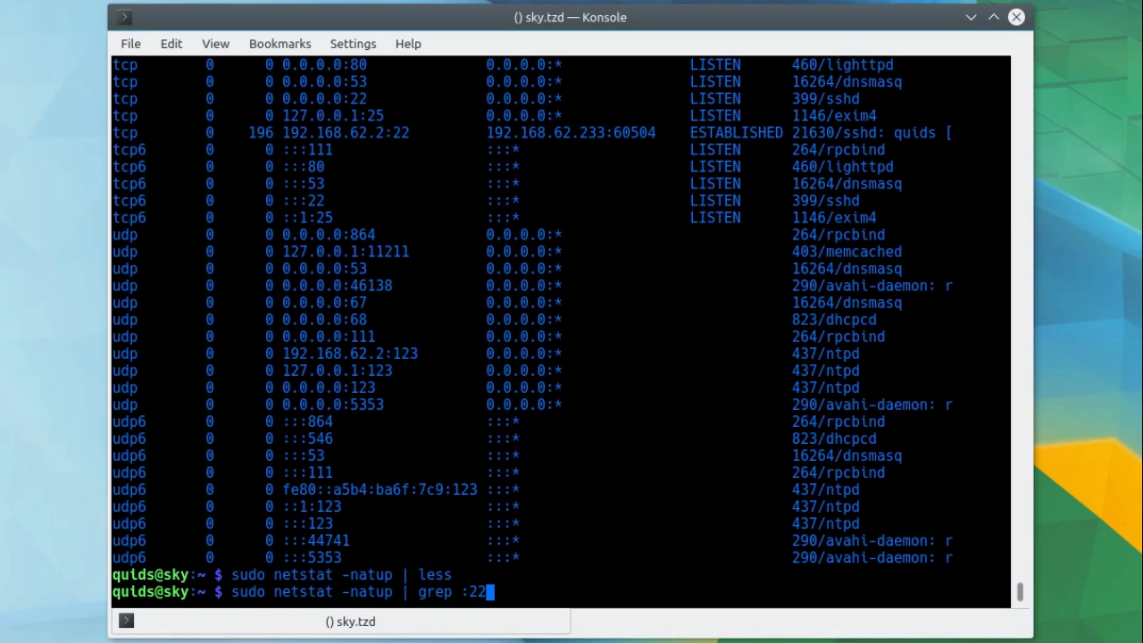
pyautogui.press('Return')
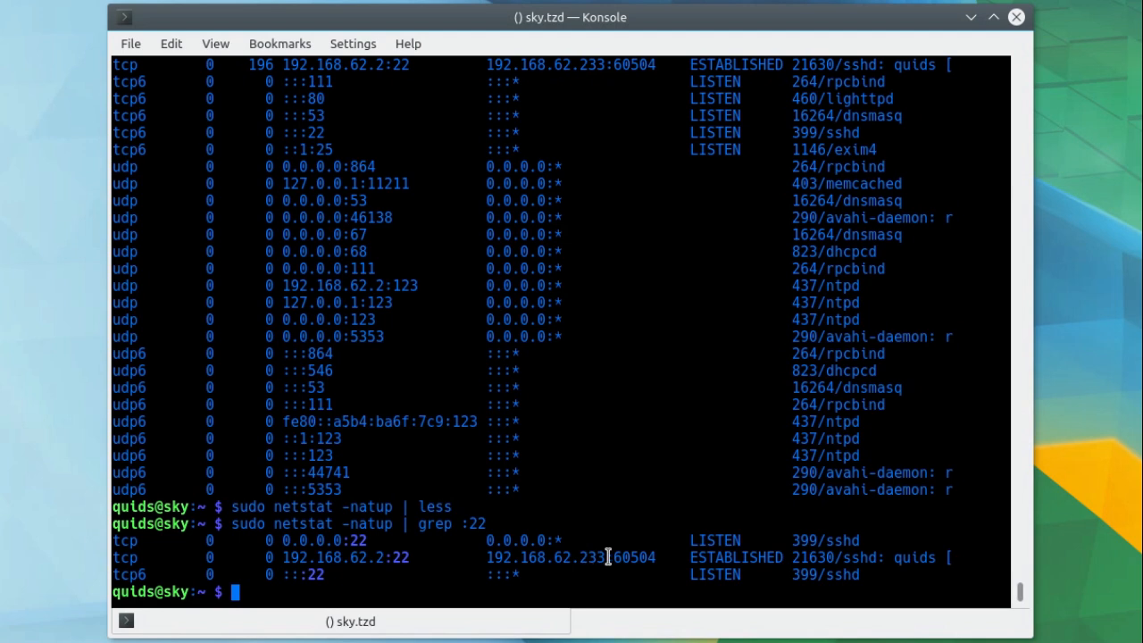
pyautogui.write('sudo netstat -natp')
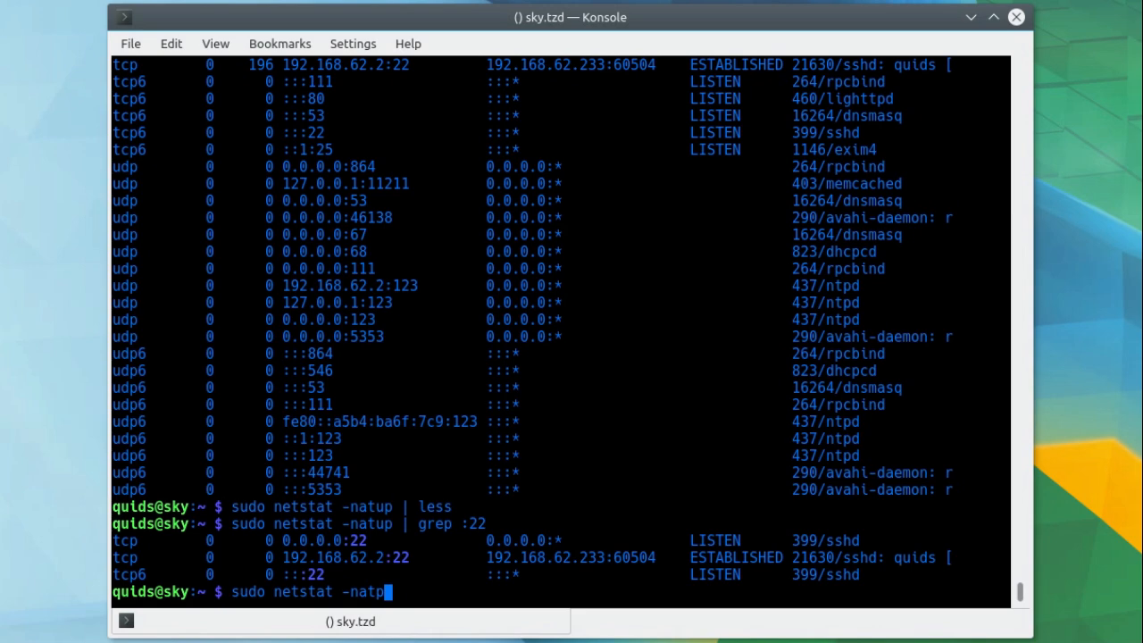
# Run sudo netstat -natpc for continuously refreshing TCP connection output.
pyautogui.write('c')
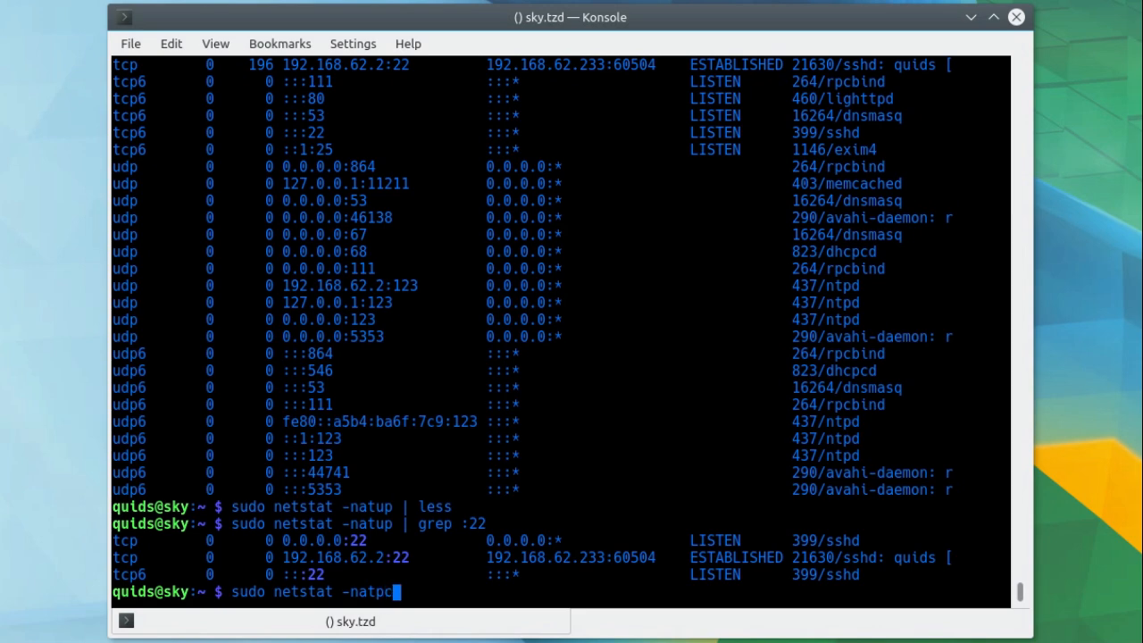
pyautogui.press('Return')
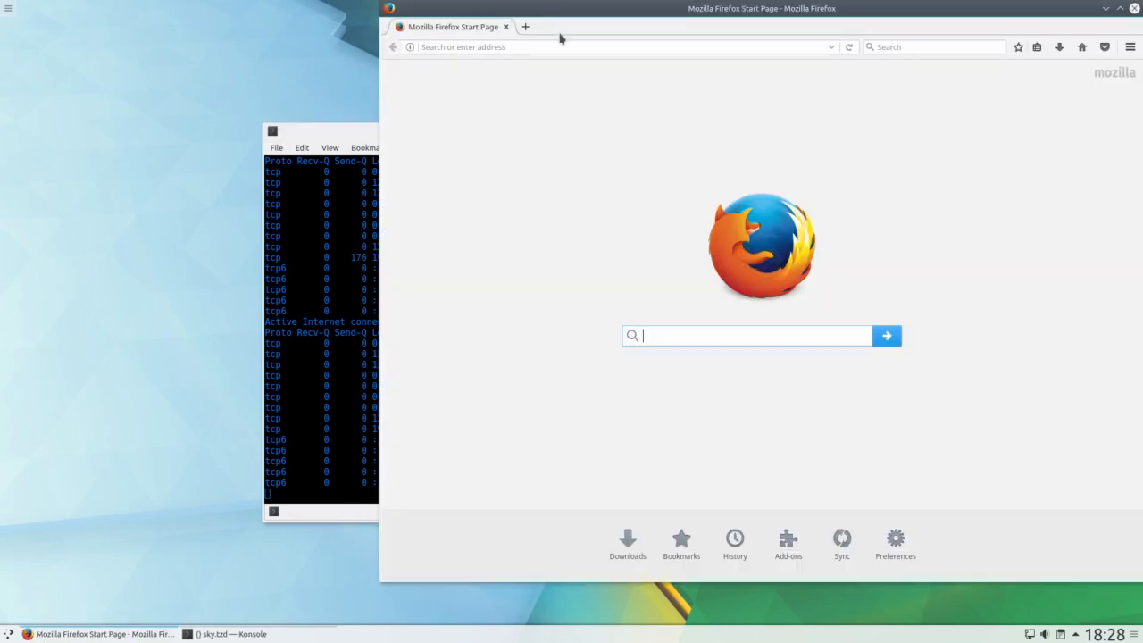
# Load the server's web dashboard address in Firefox to create port 80 connections.
pyautogui.click(562, 47)
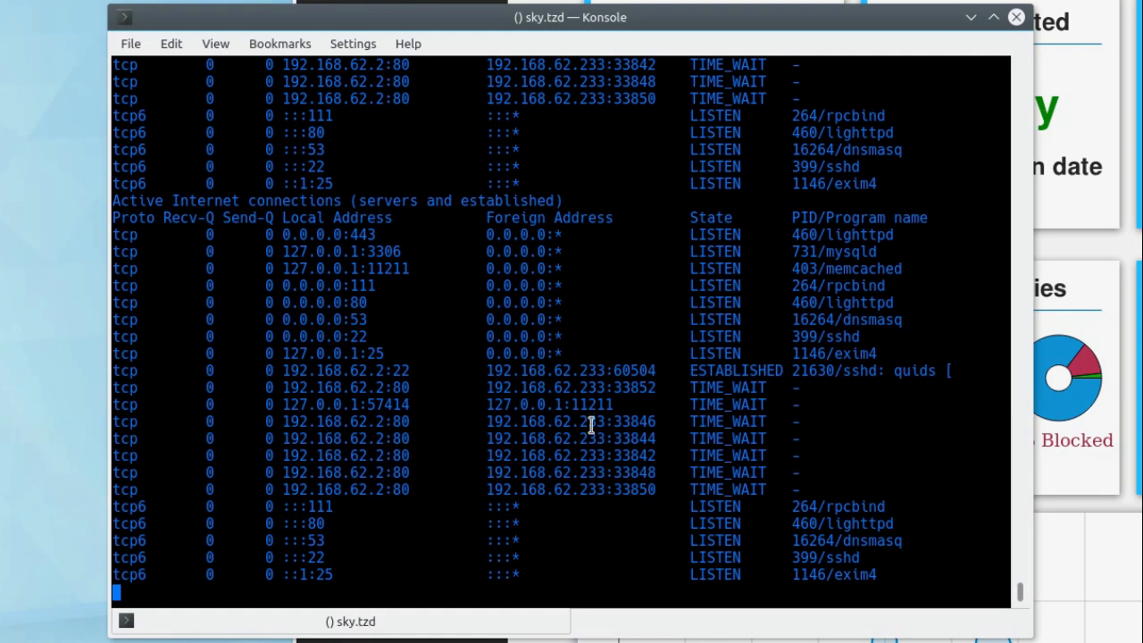
pyautogui.moveTo(455, 432)
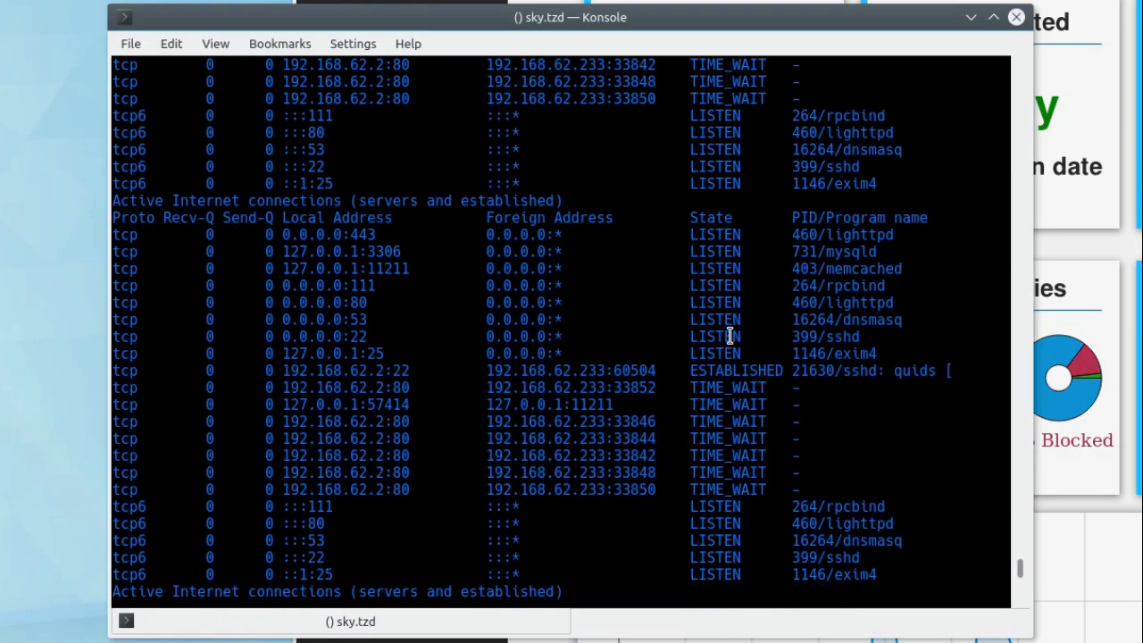
# Scroll the continuous output, stop it, and take a single sudo netstat -natp snapshot.
pyautogui.scroll(-3)
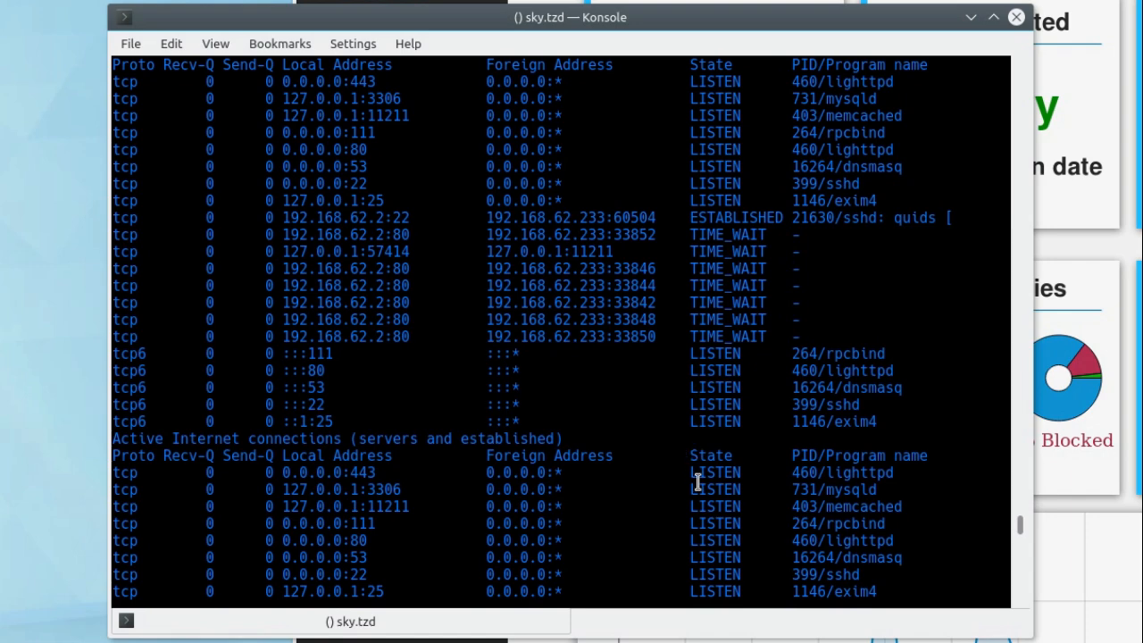
pyautogui.moveTo(857, 351)
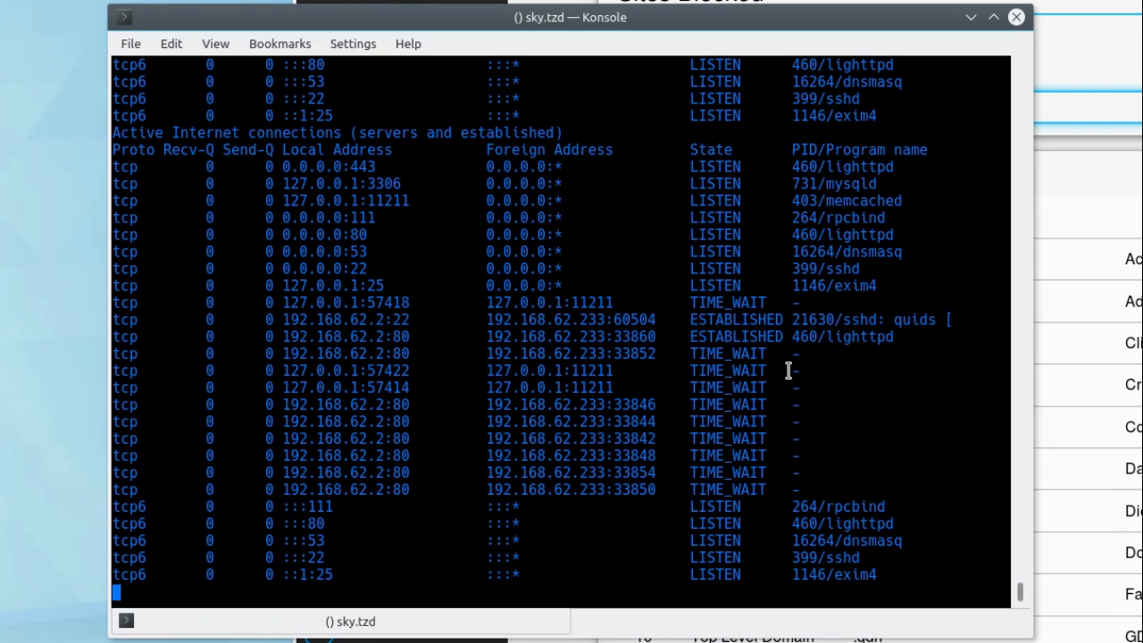
pyautogui.scroll(-3)
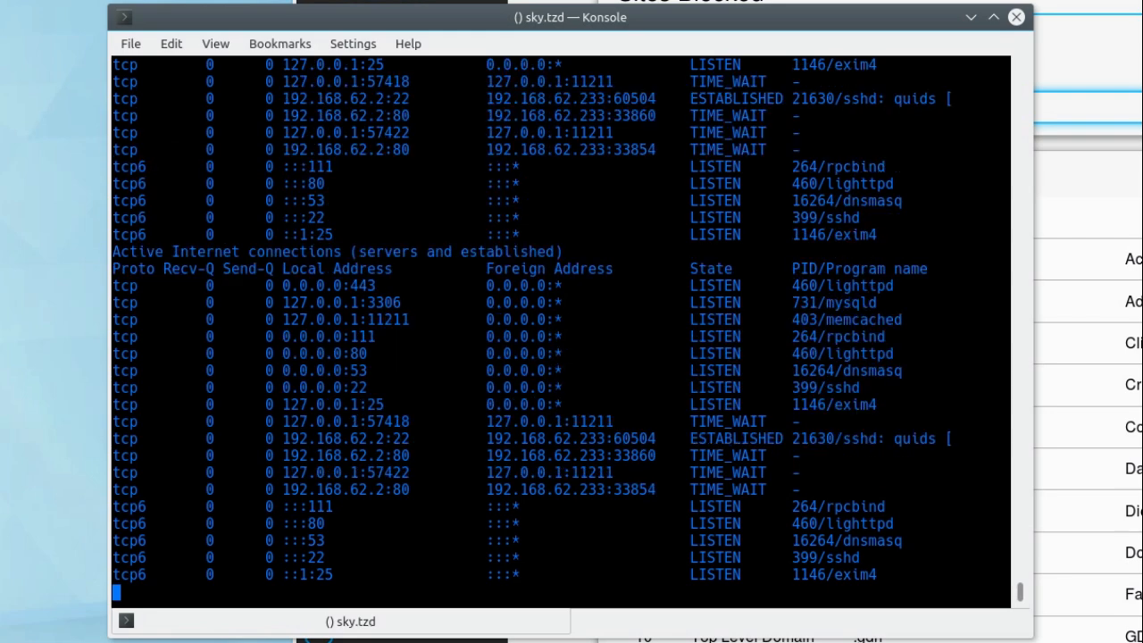
pyautogui.write('q')
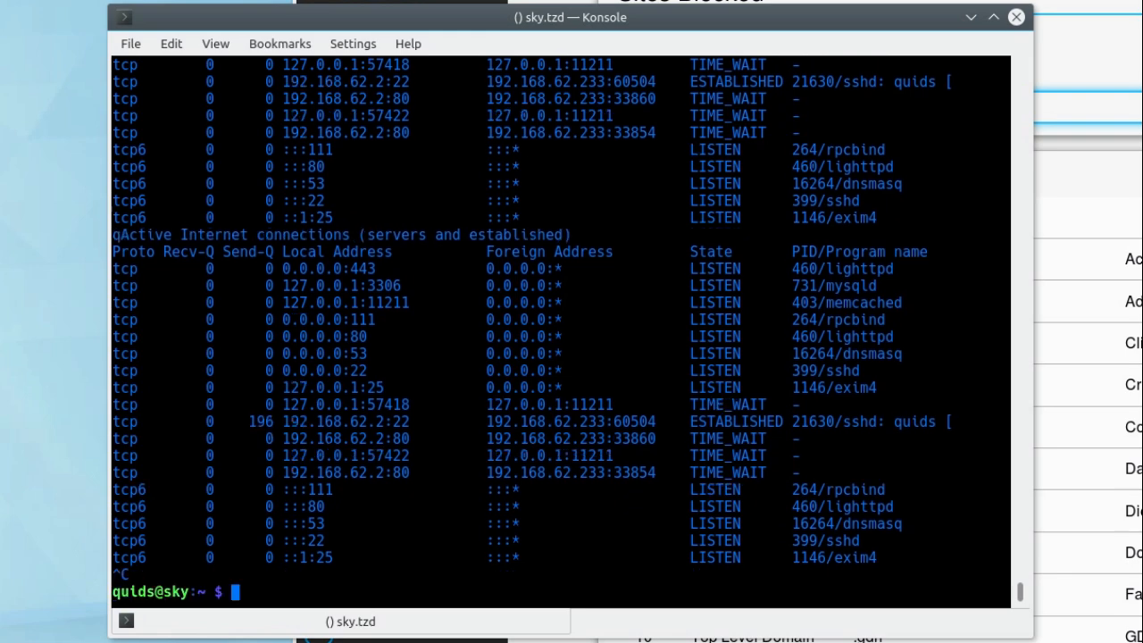
pyautogui.write('sudo netstat -natp')
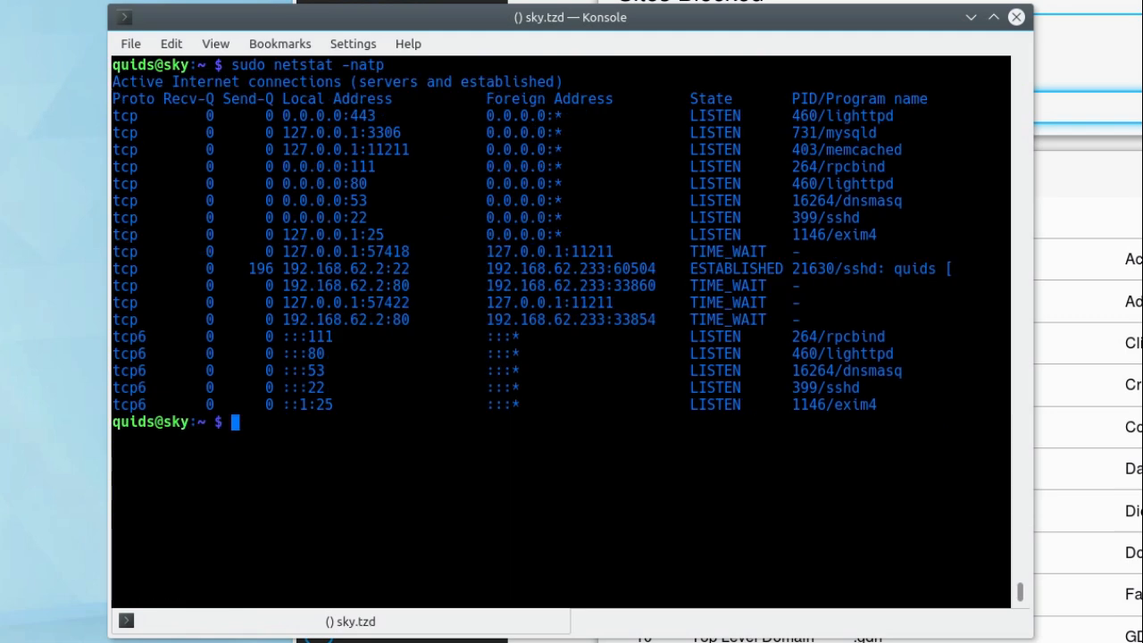